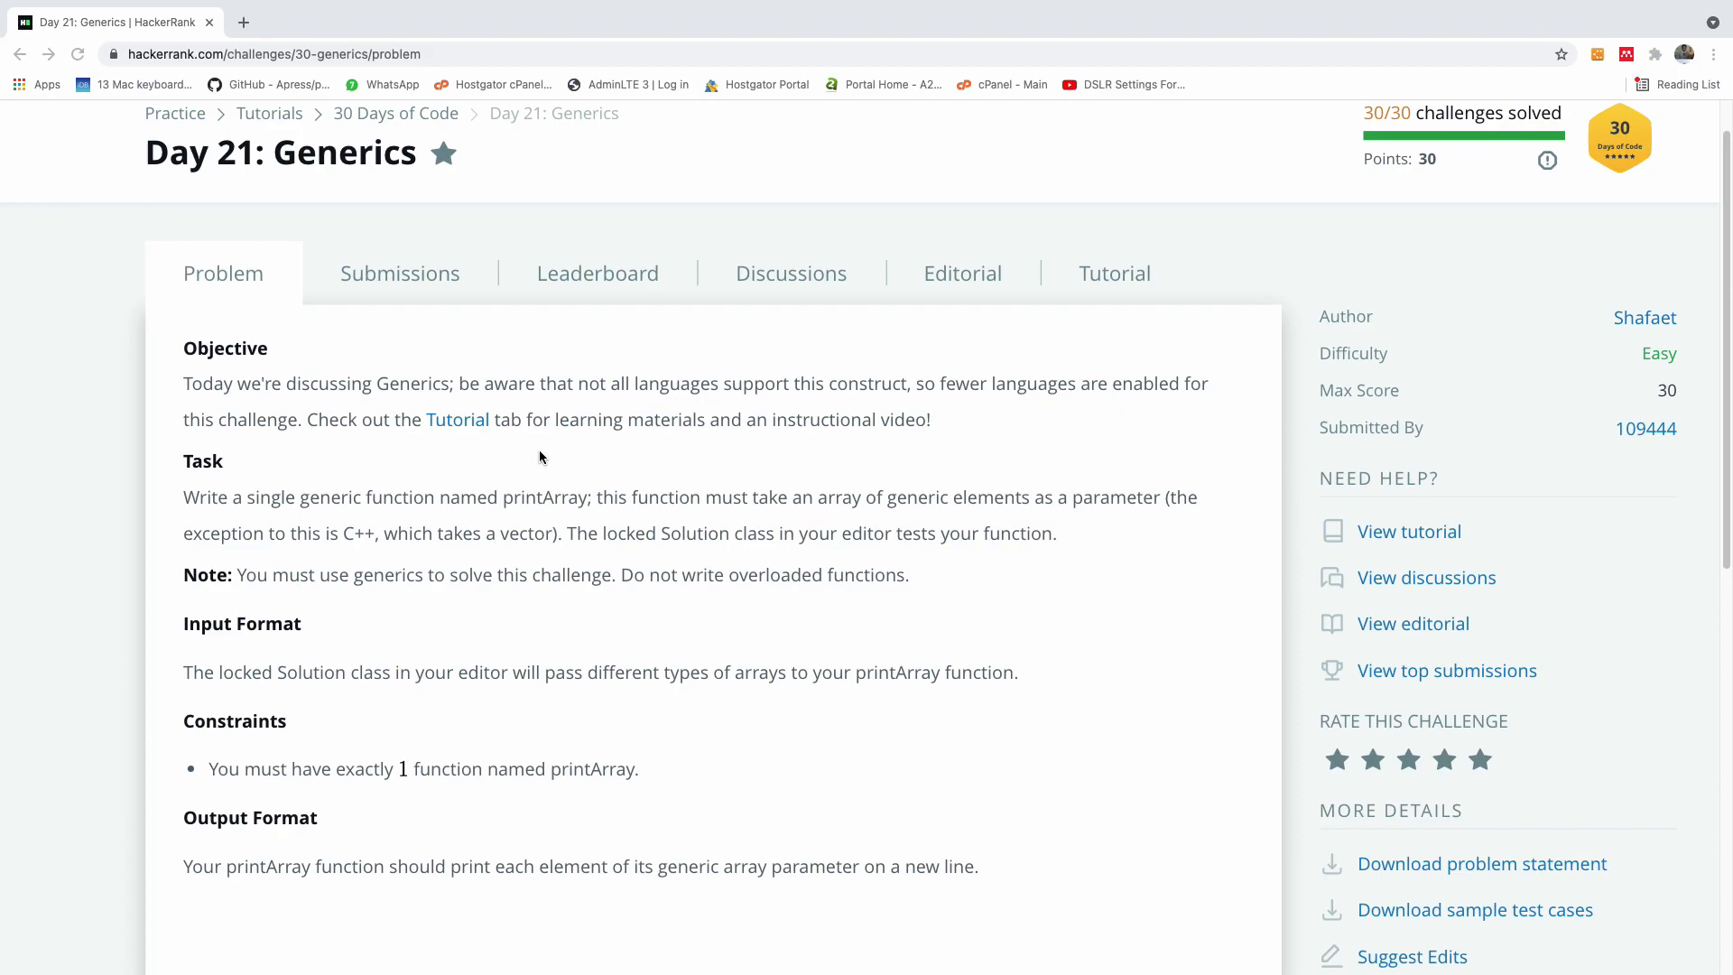
mouse_move(520, 457)
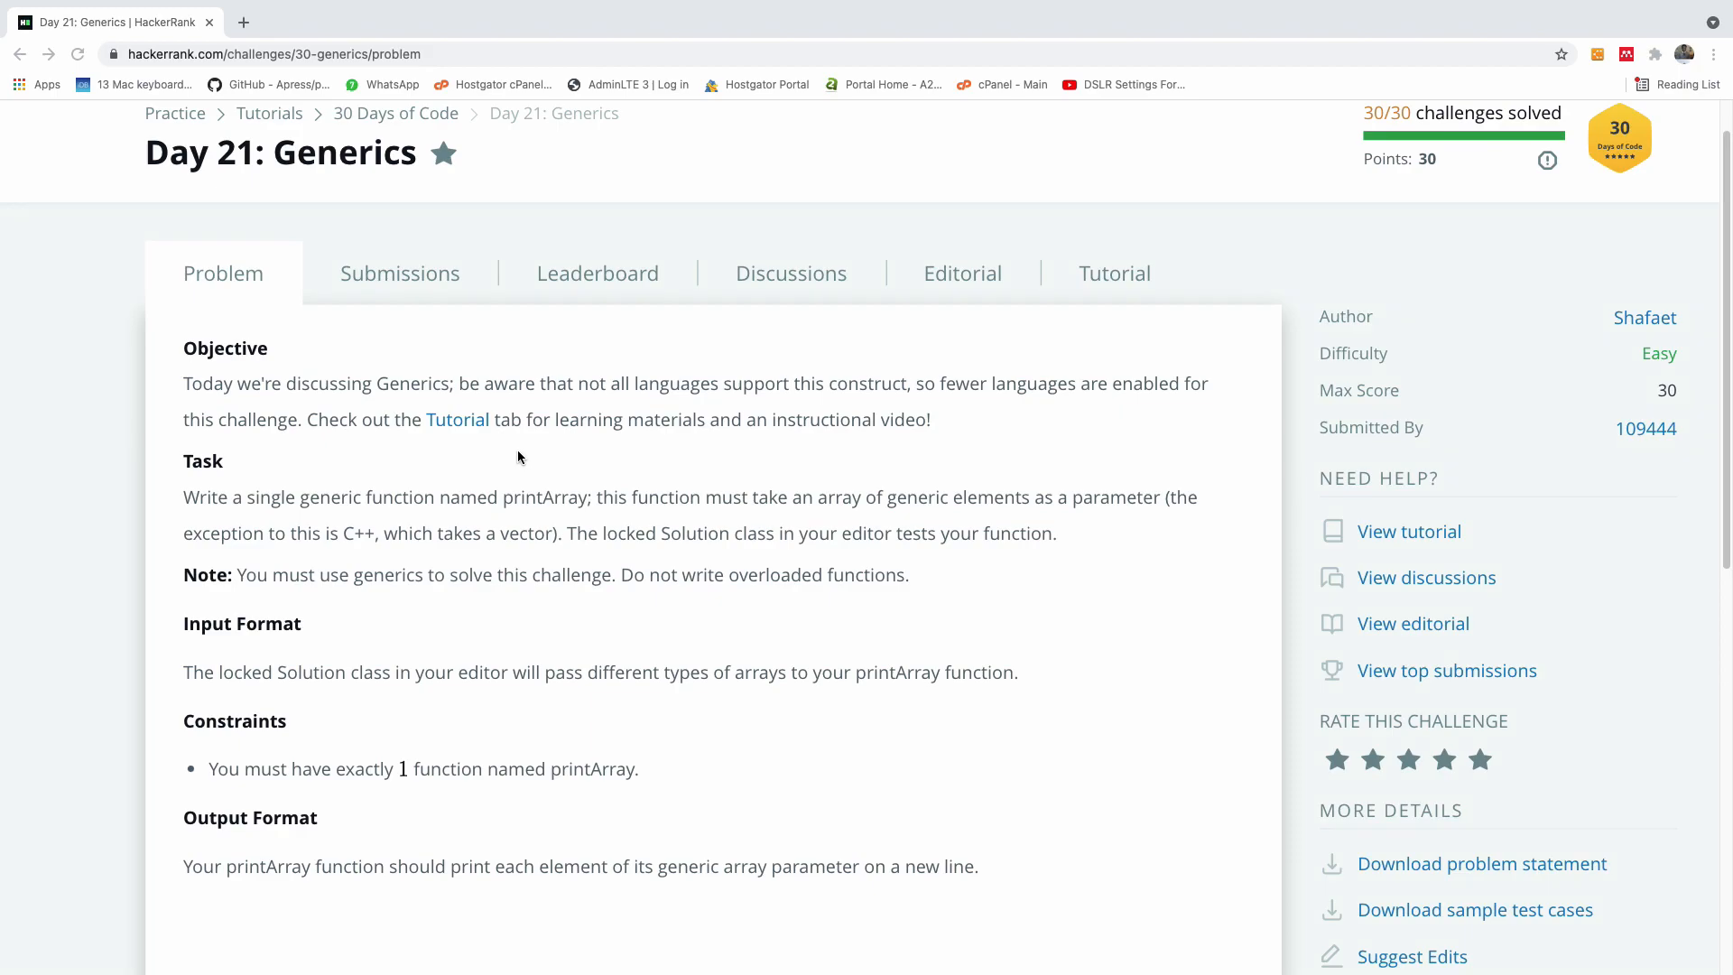
mouse_move(189, 515)
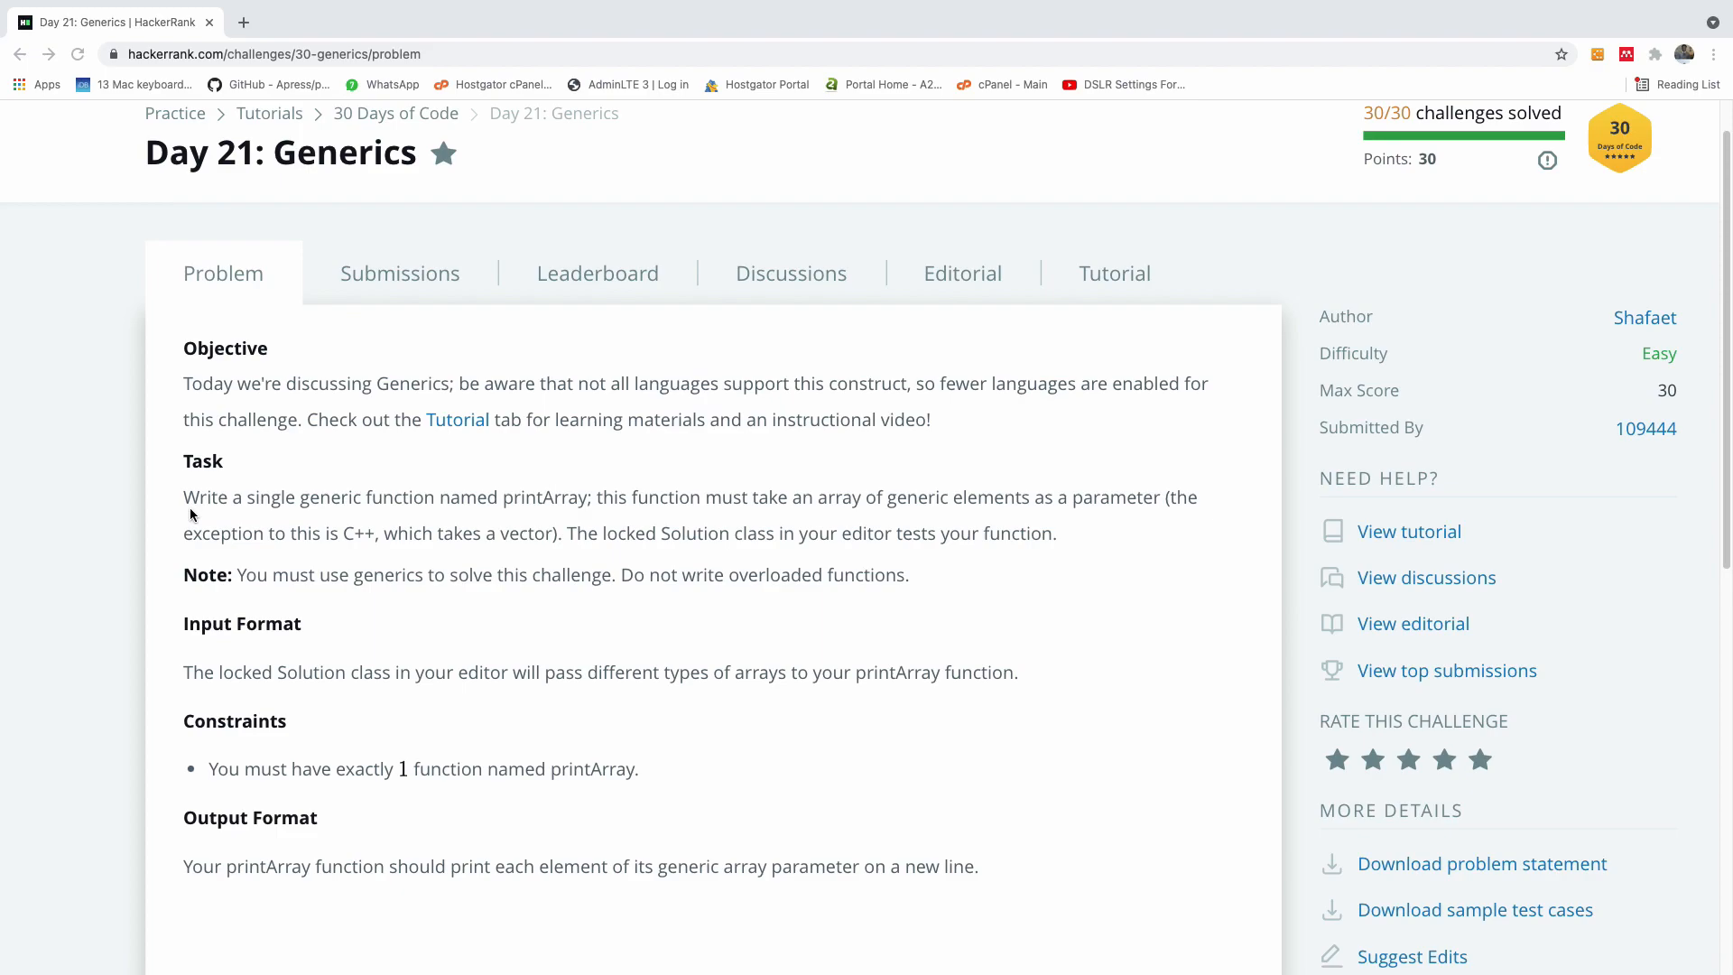
mouse_move(775, 525)
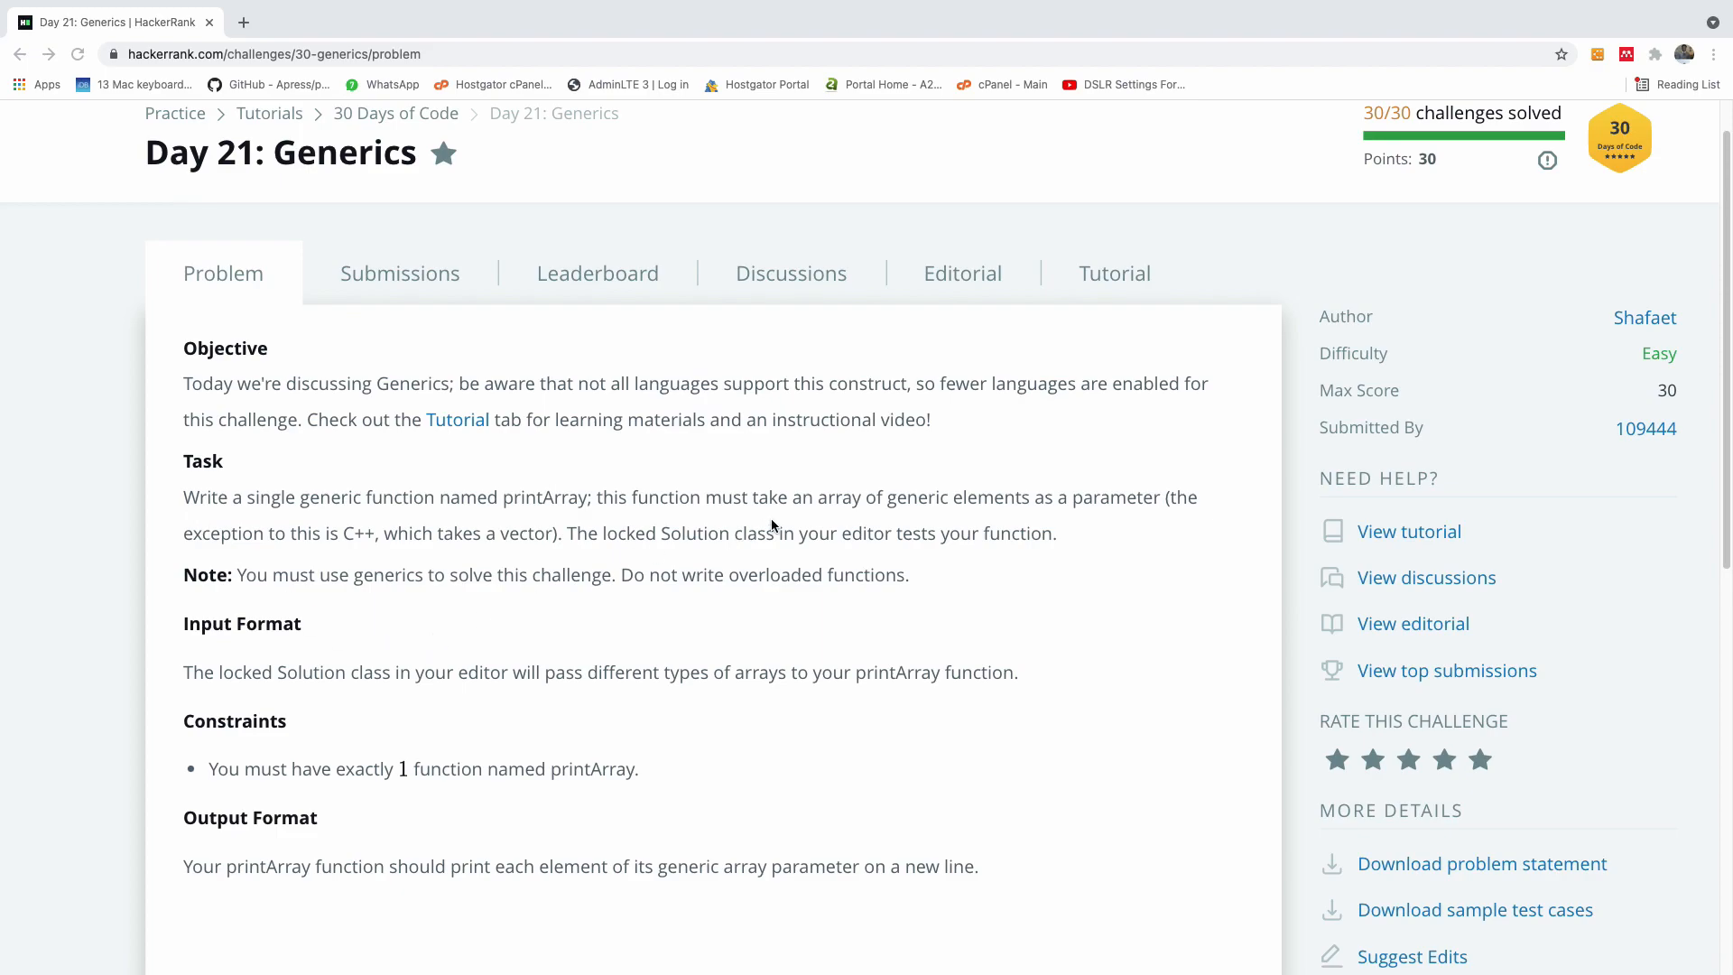
mouse_move(839, 555)
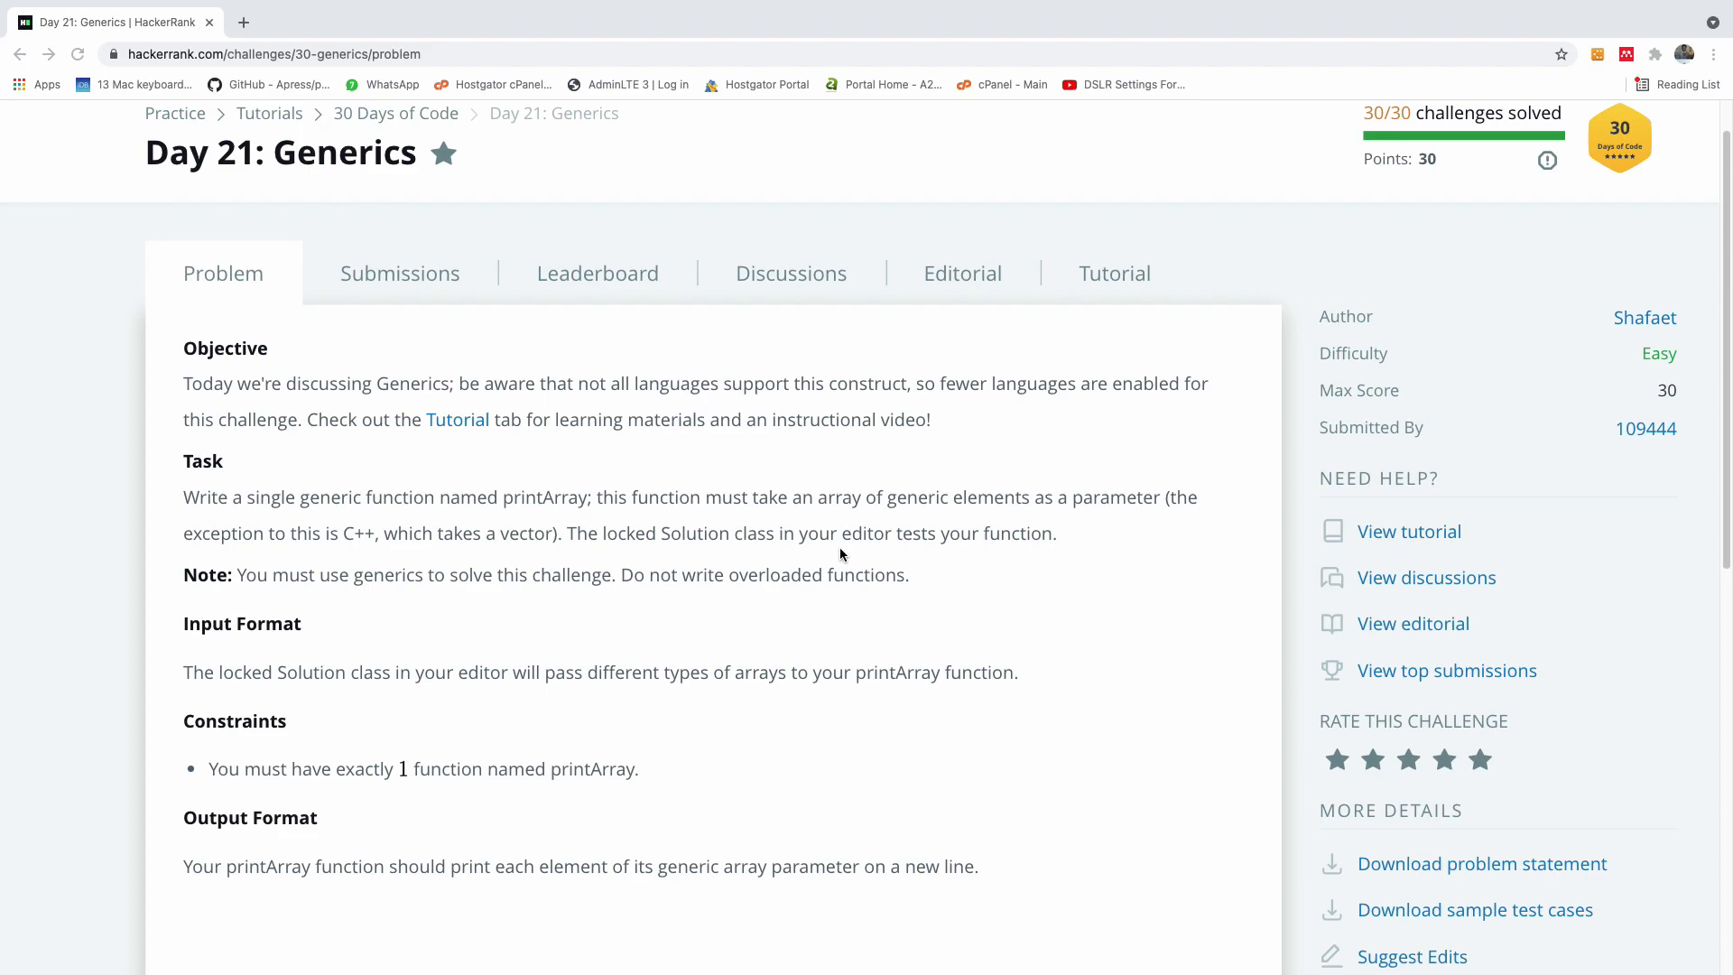
Place the cursor on fresh blank lines below the write-your-code comment.
scroll(down, 3)
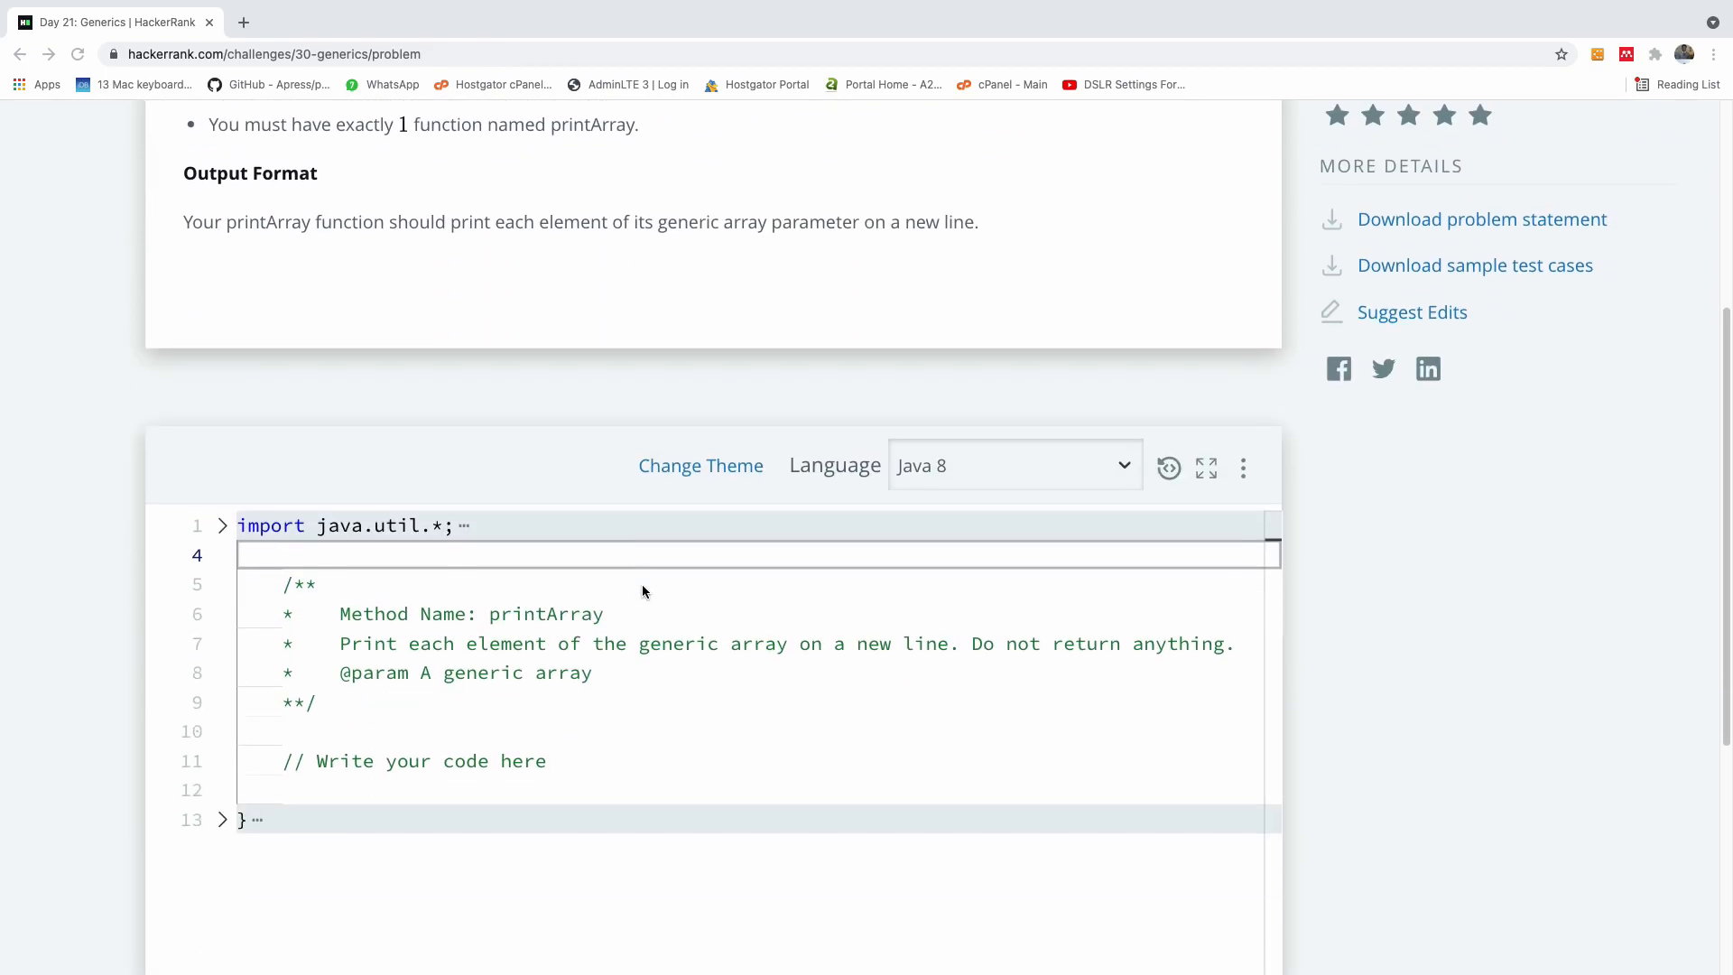
scroll(down, 3)
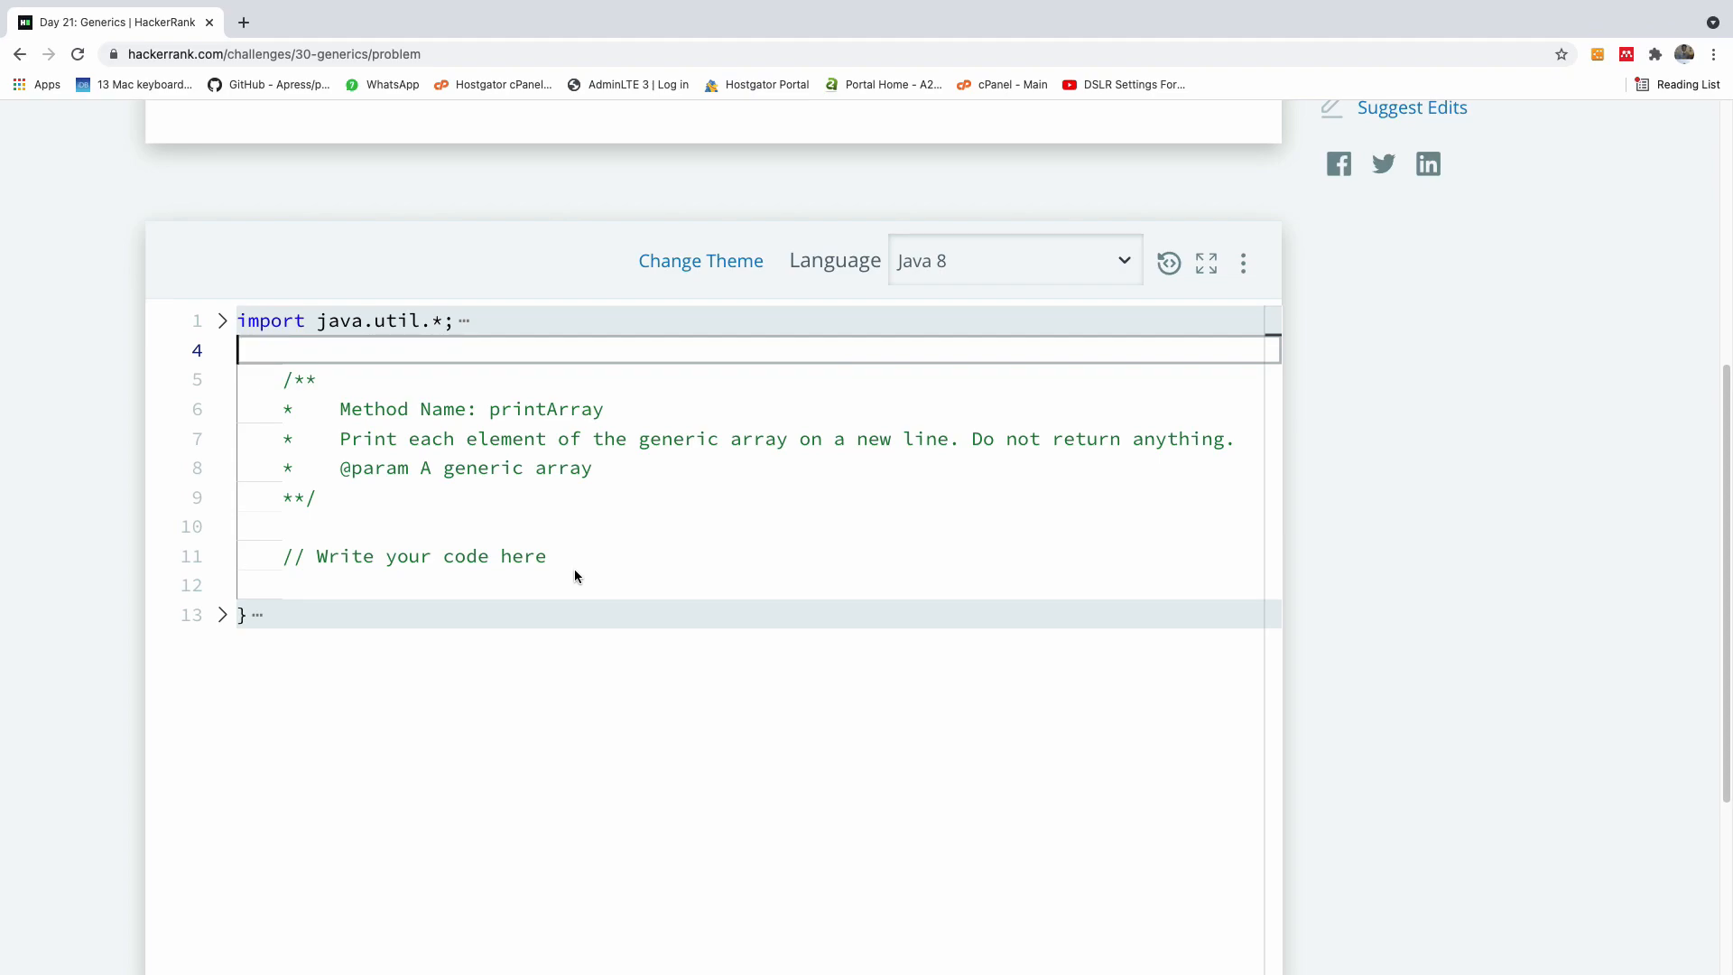
click(579, 584)
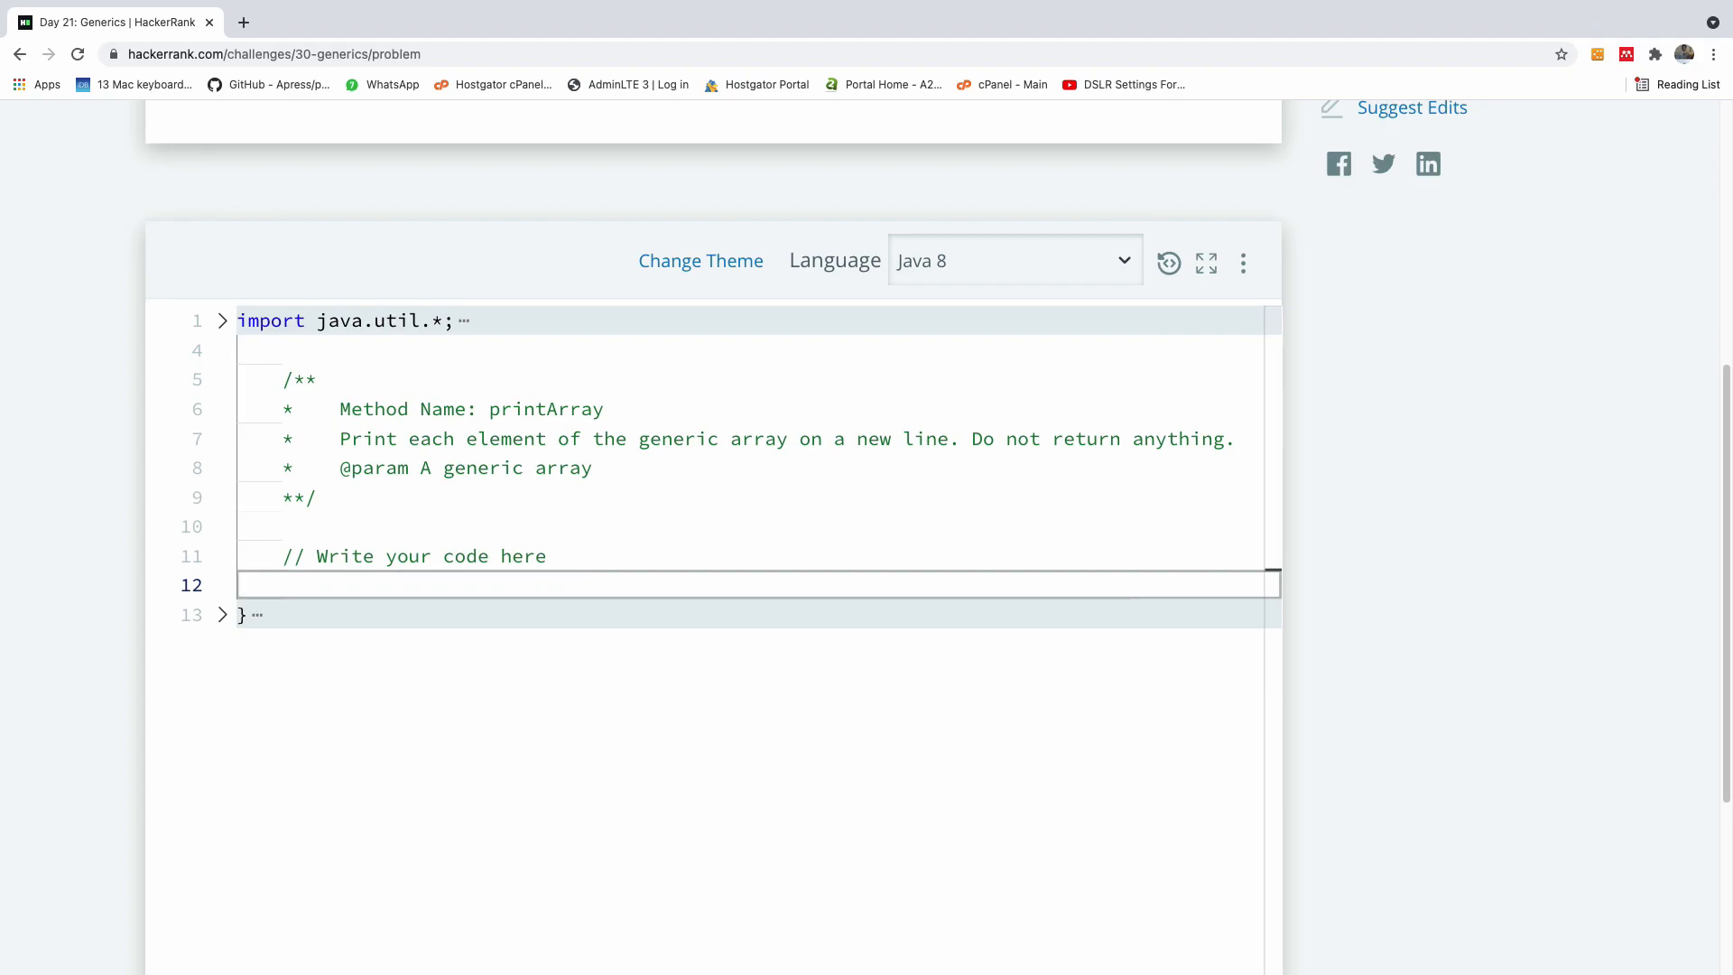
key(enter)
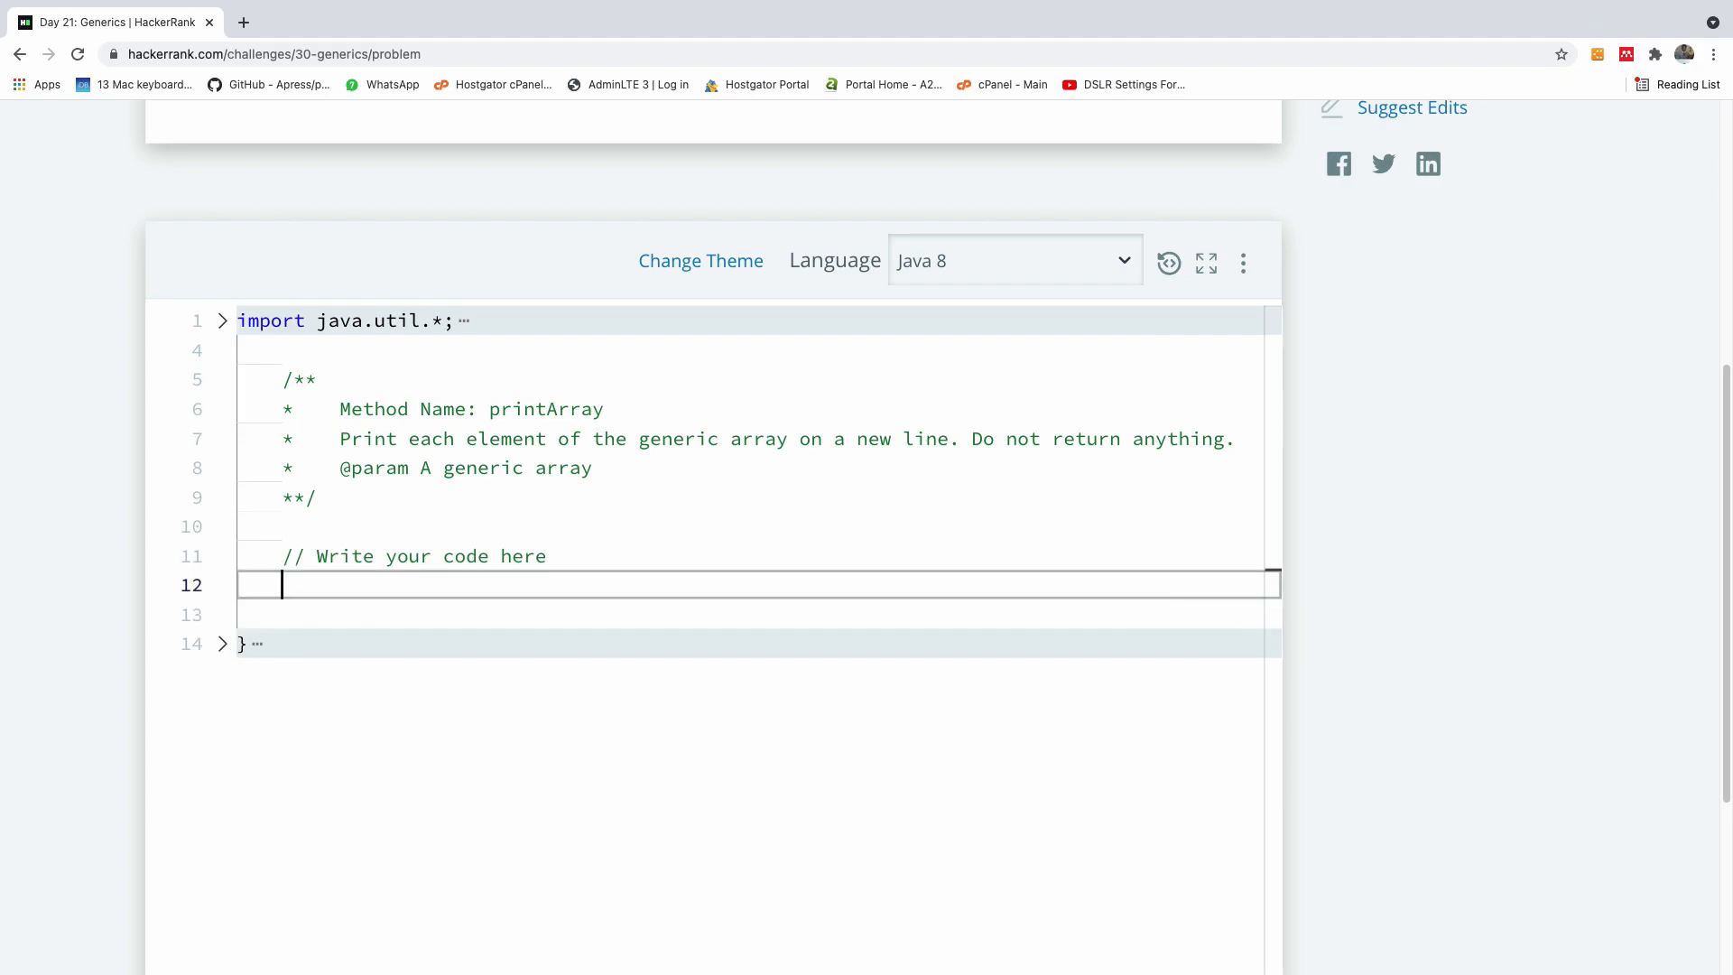
key(enter)
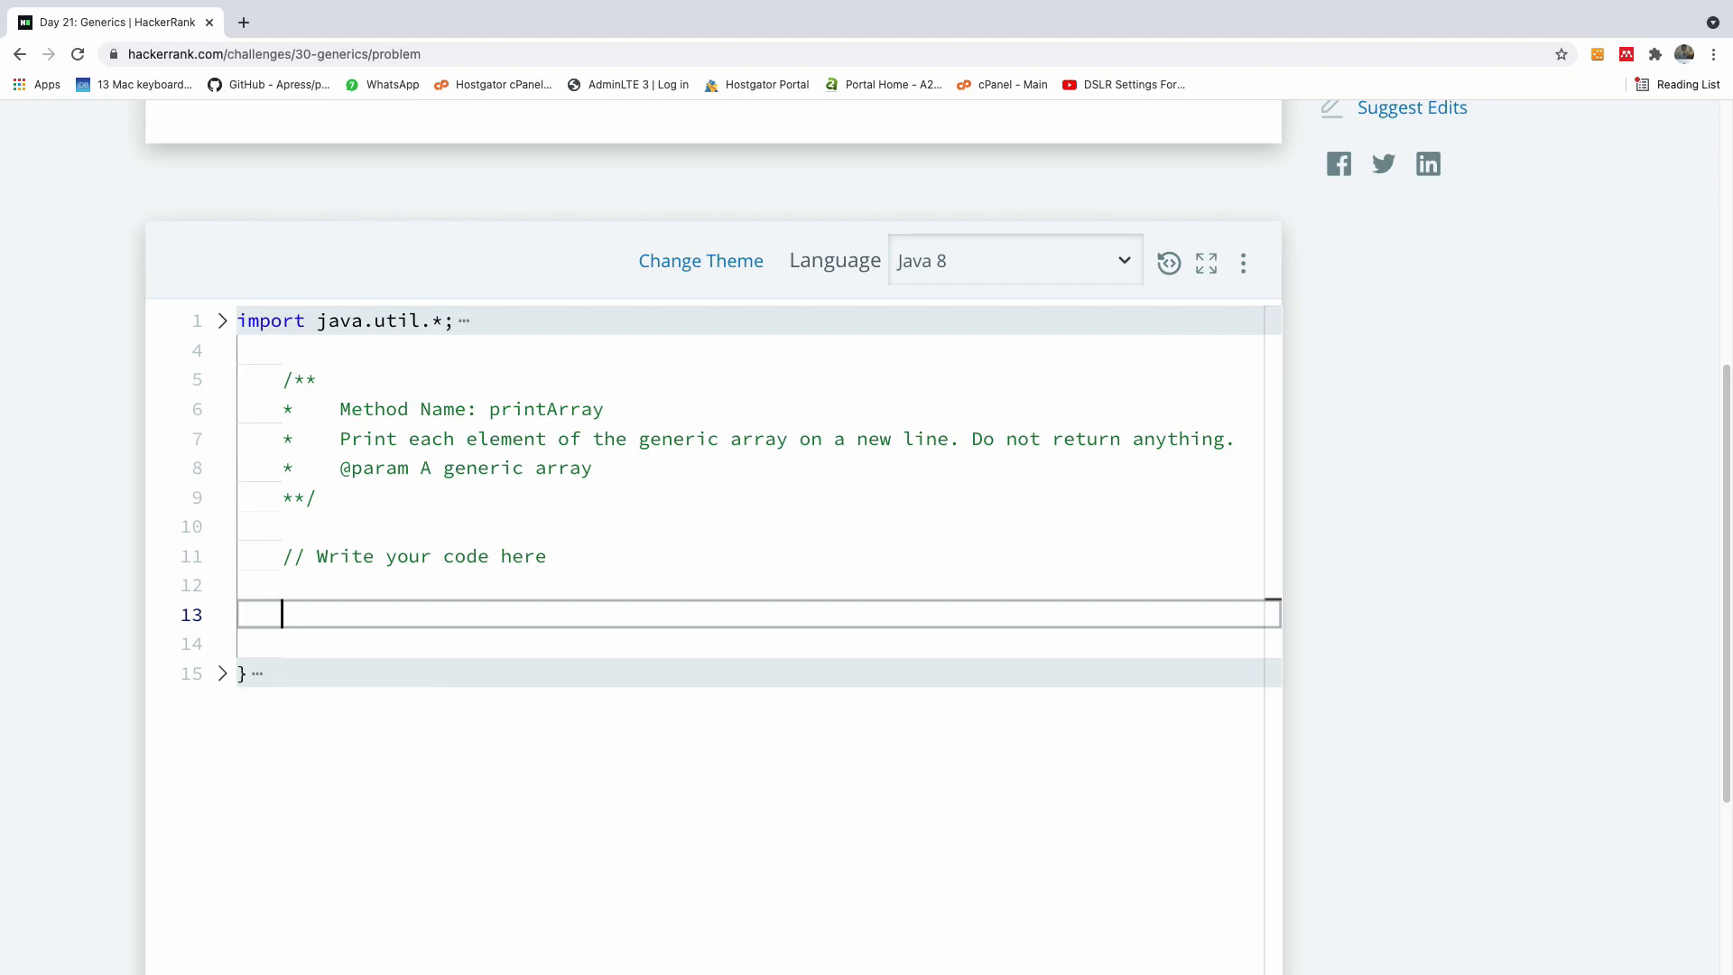
mouse_move(421, 577)
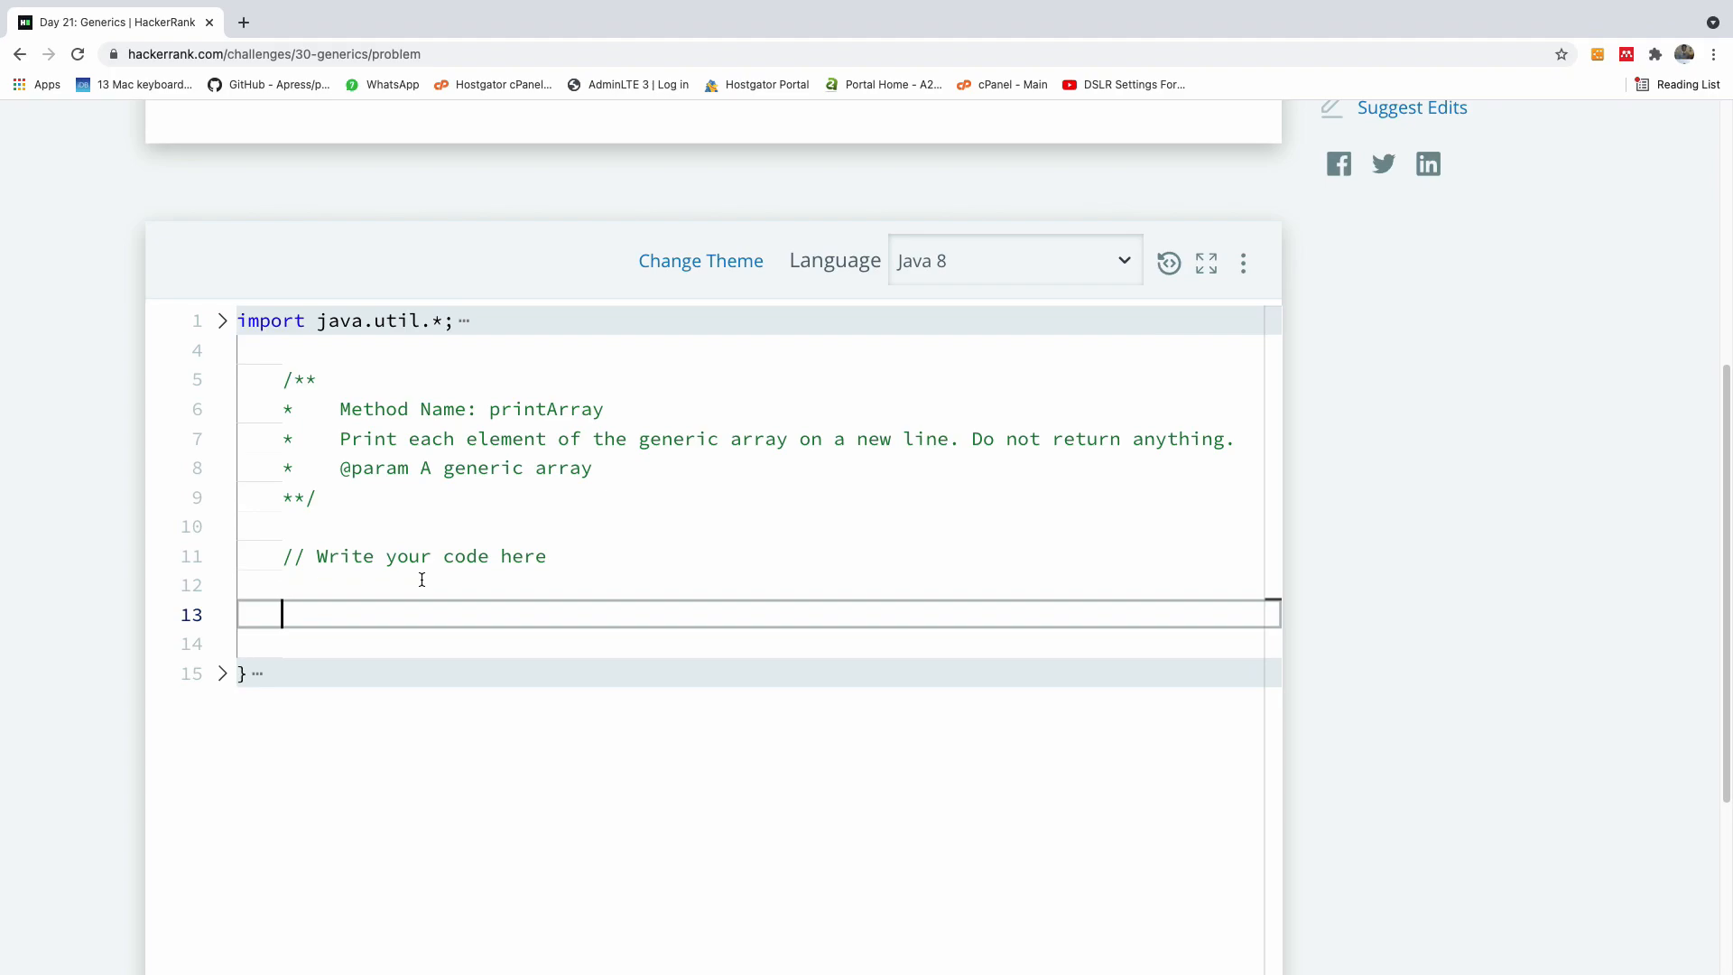
Write the method signature void printArray(int a[]).
text(void p)
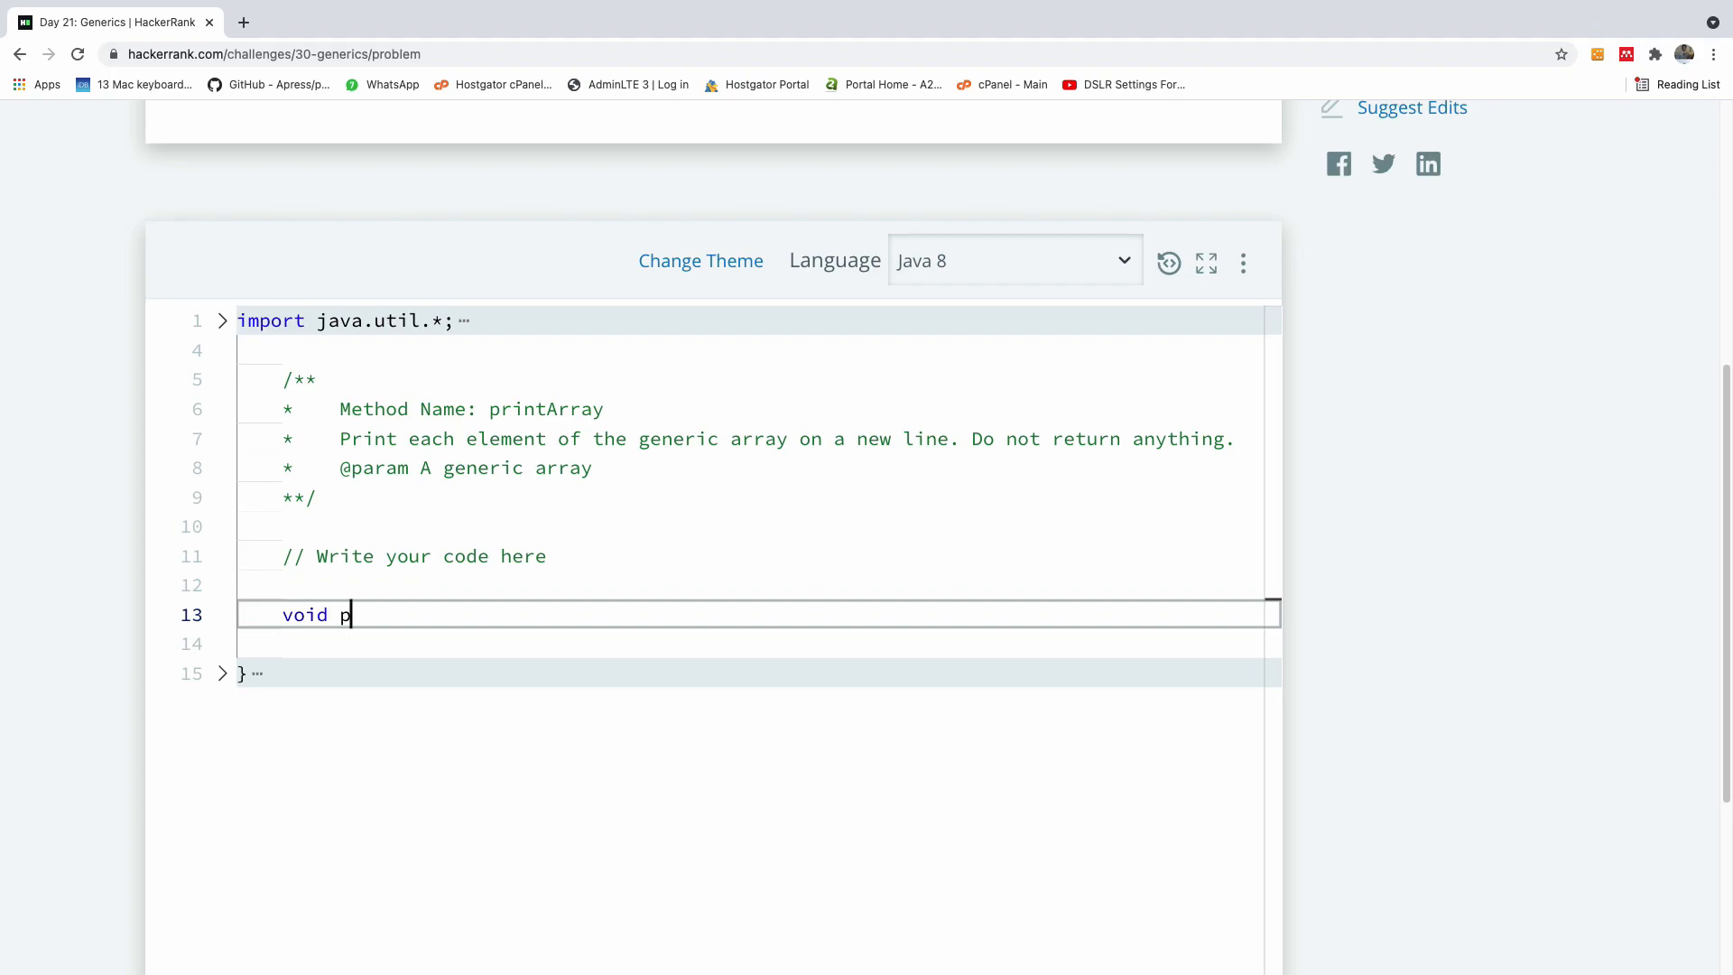
text(rintArra)
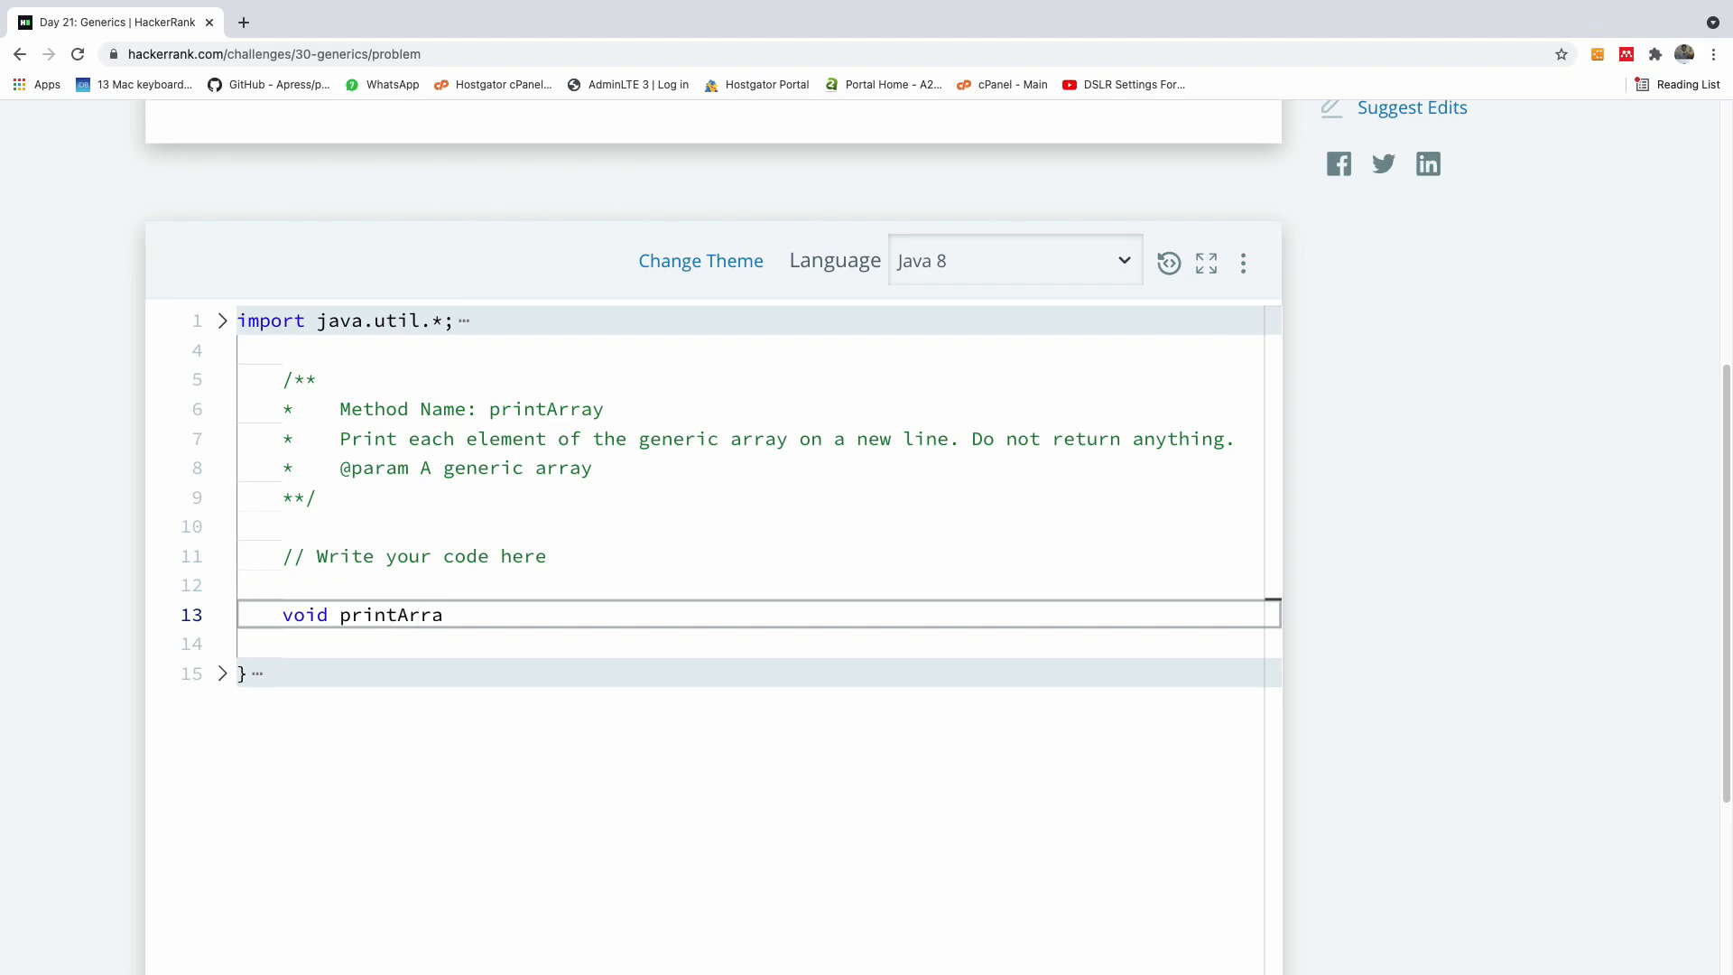
text(y())
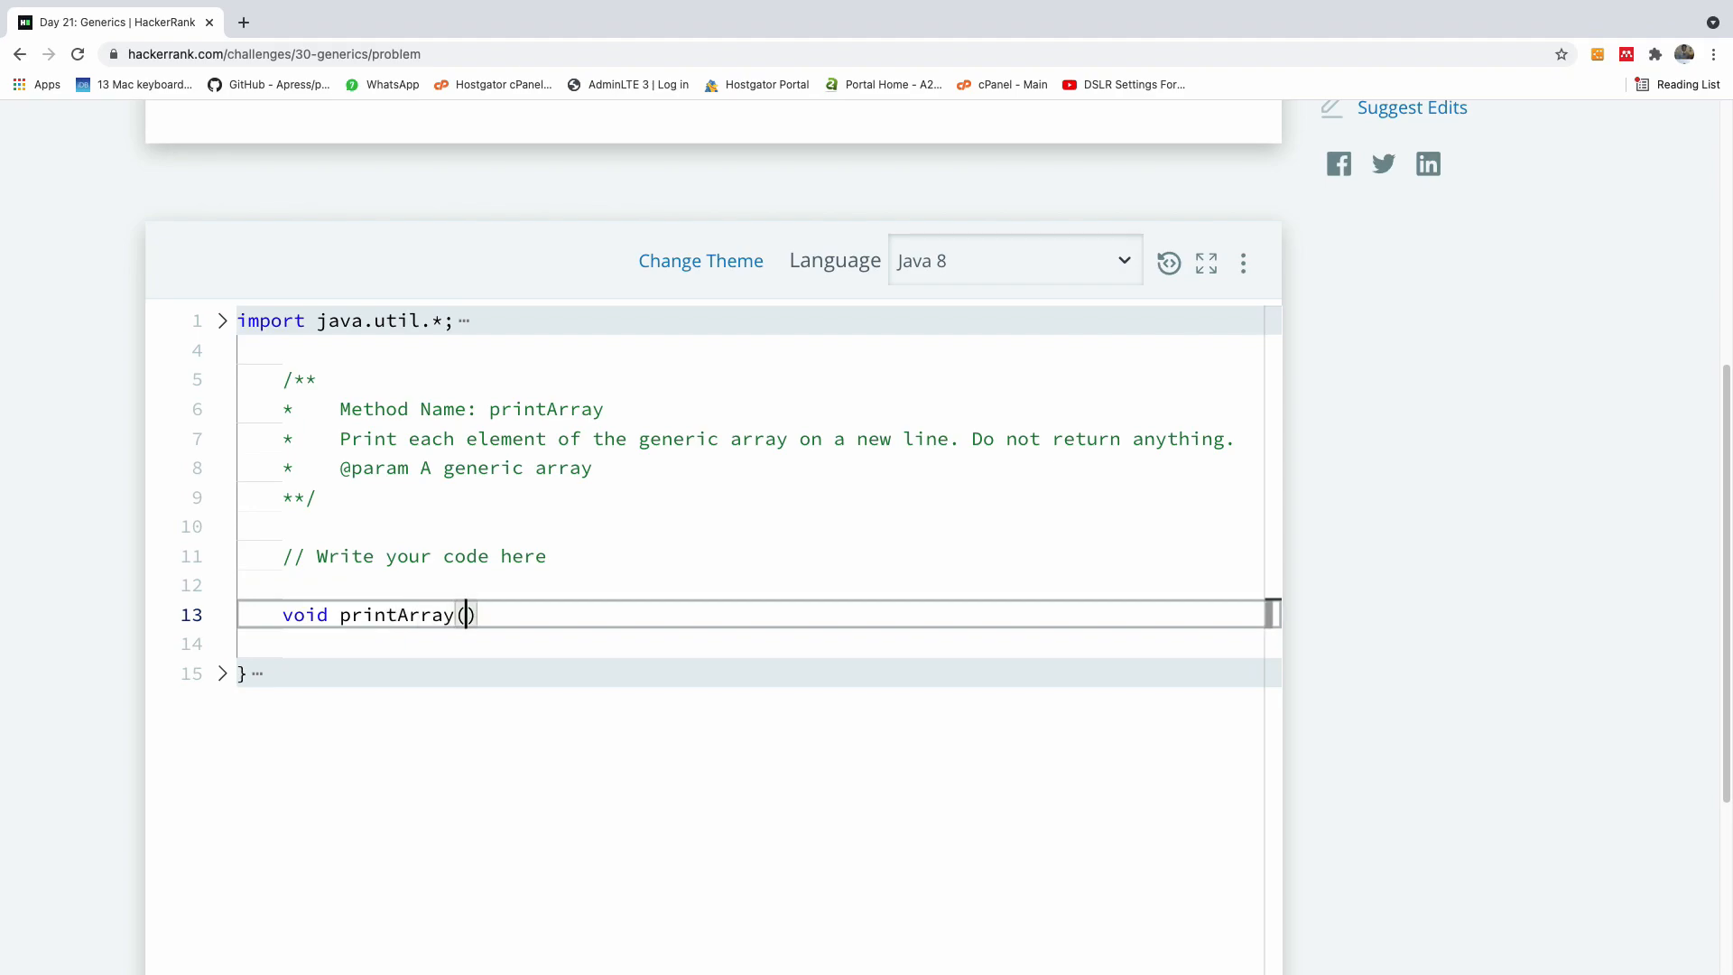
text(int)
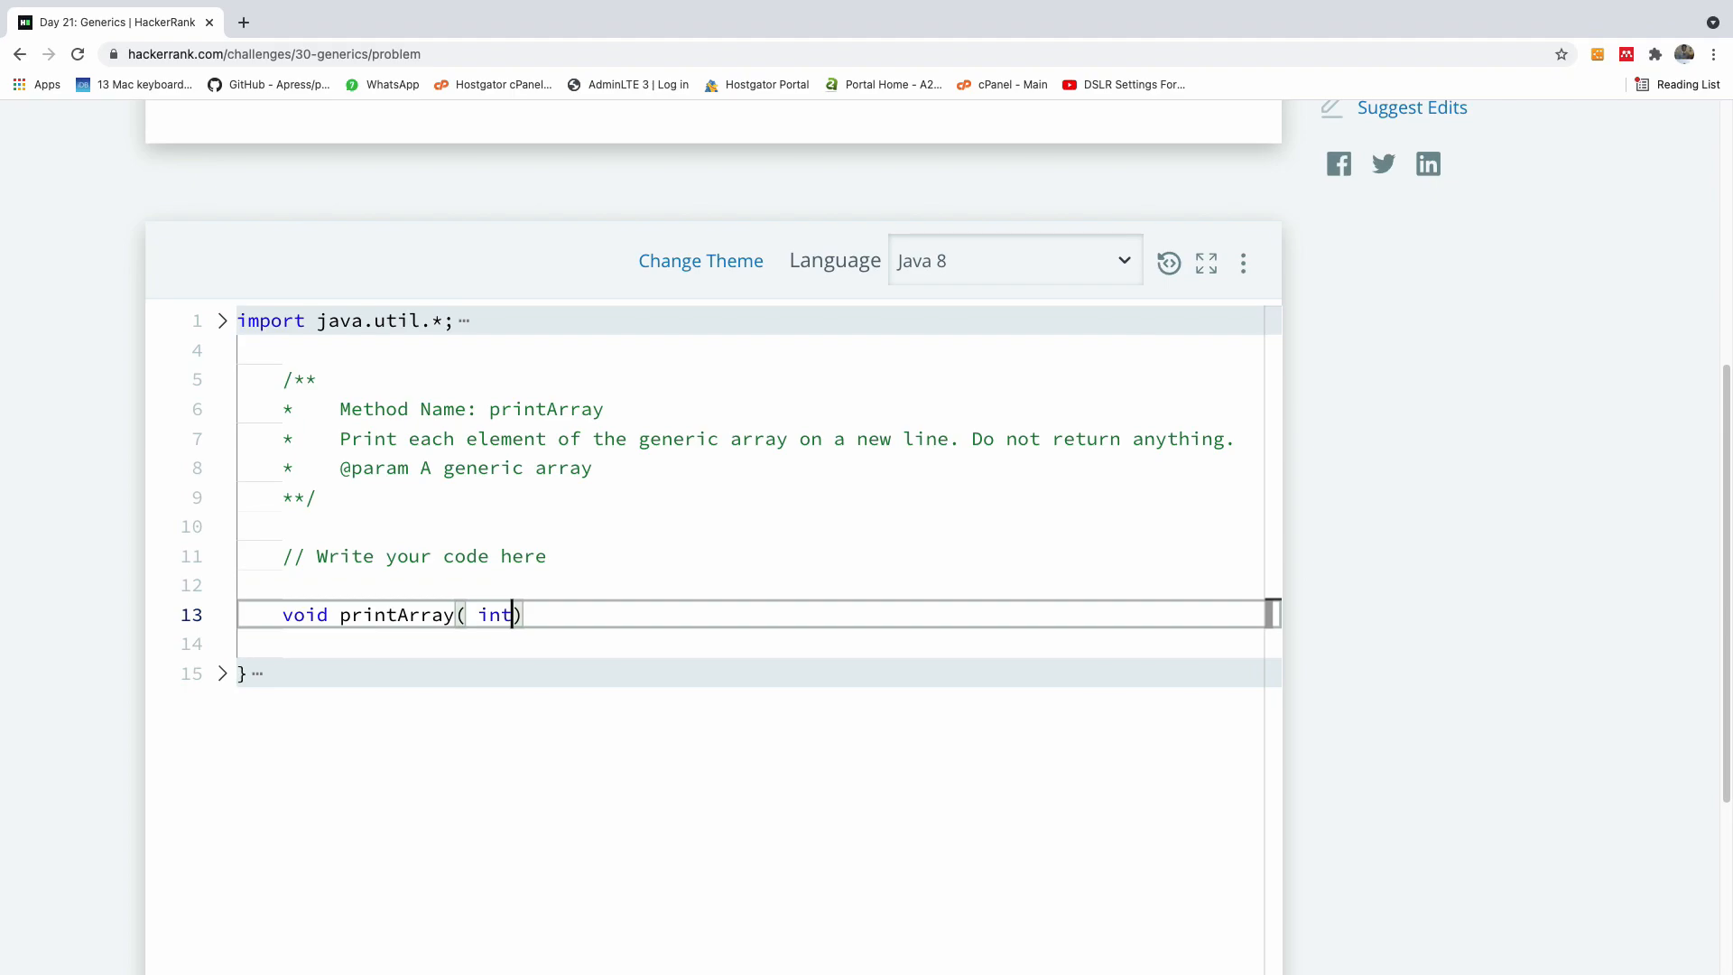
text(a)
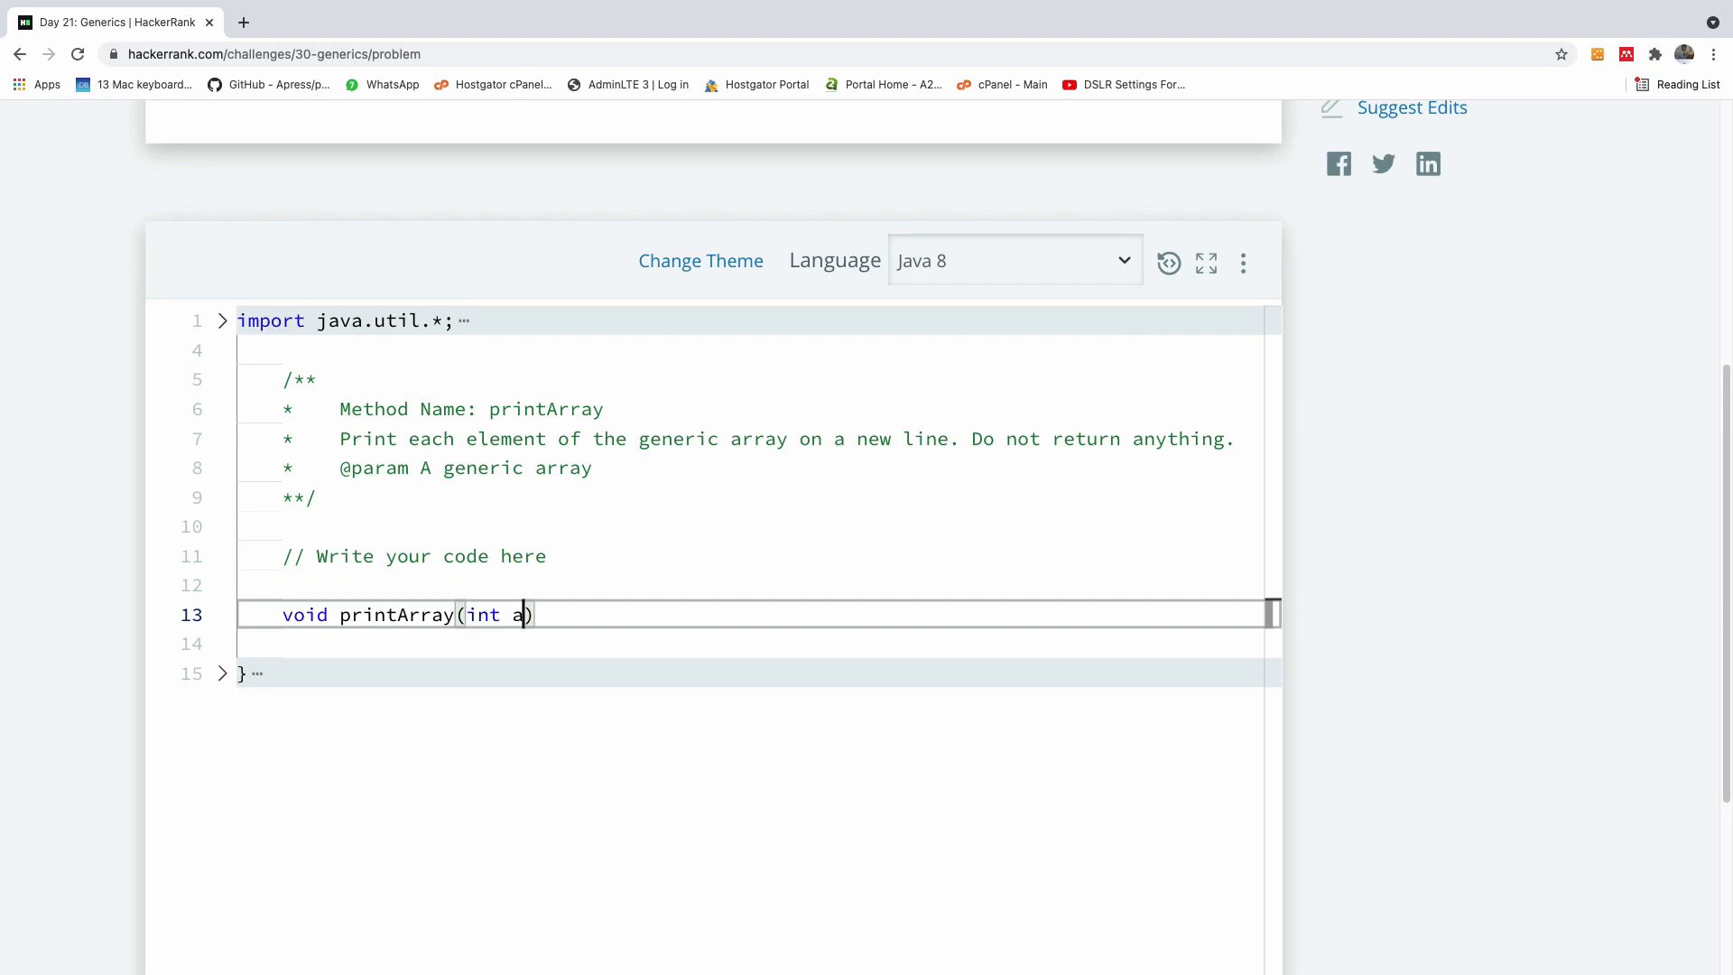
text([])
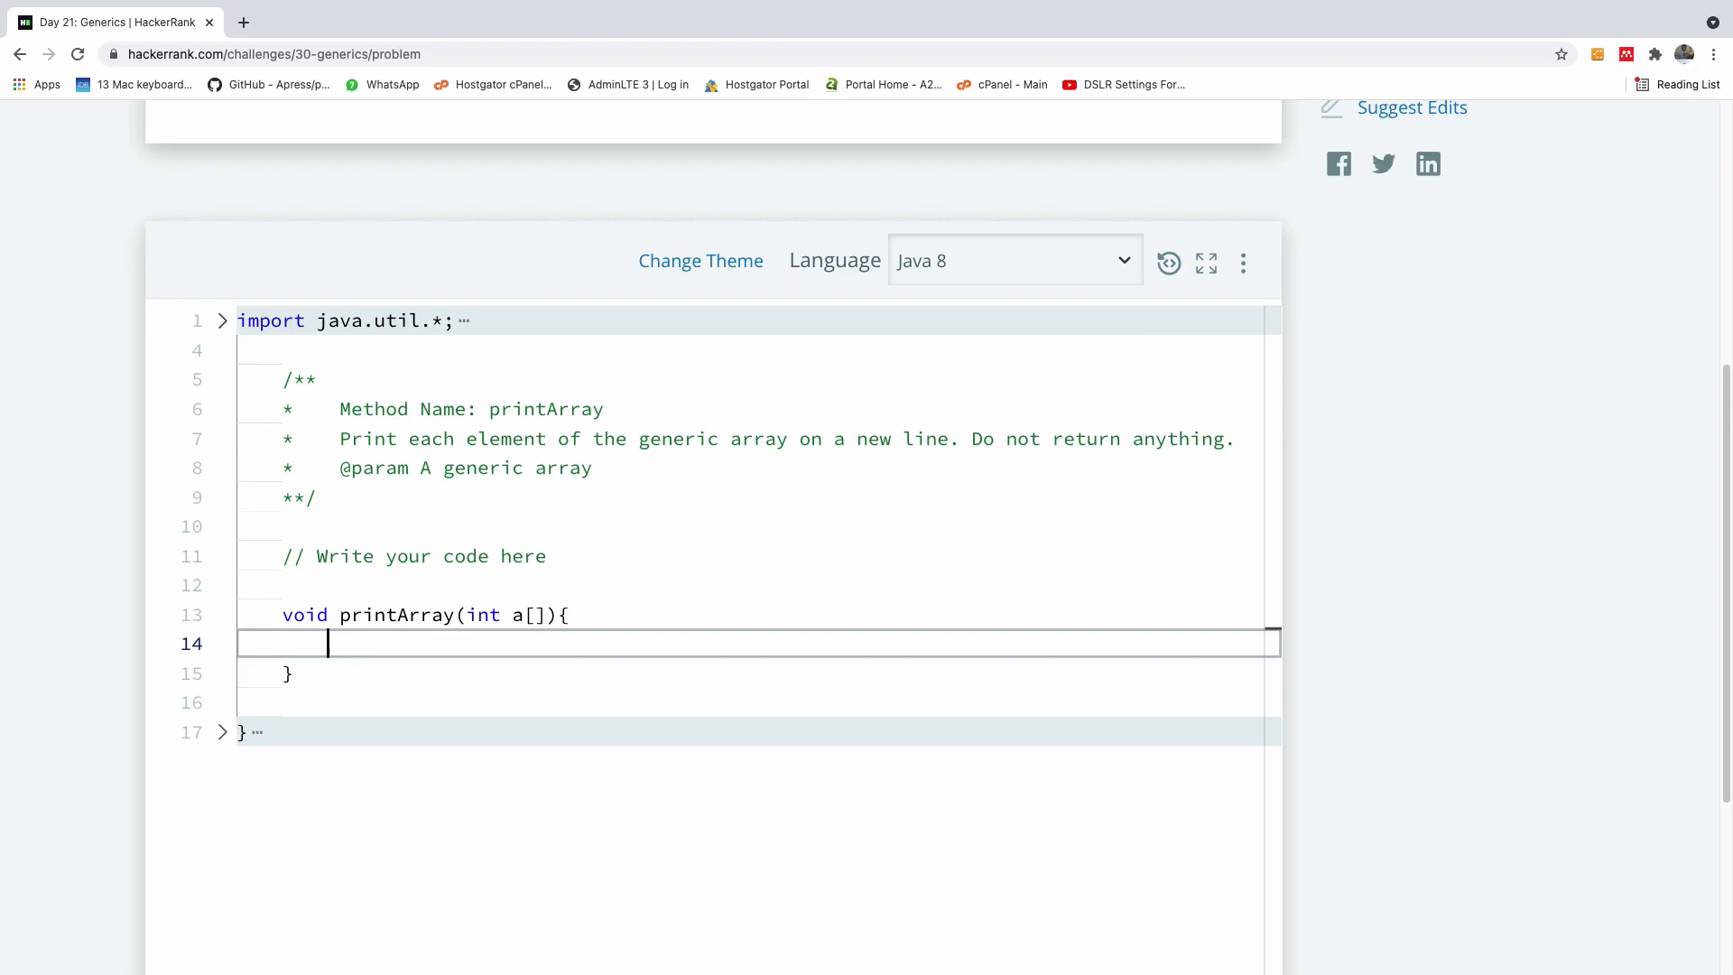
Add a for-each loop over a whose body calls System.out.println(a).
text(for()
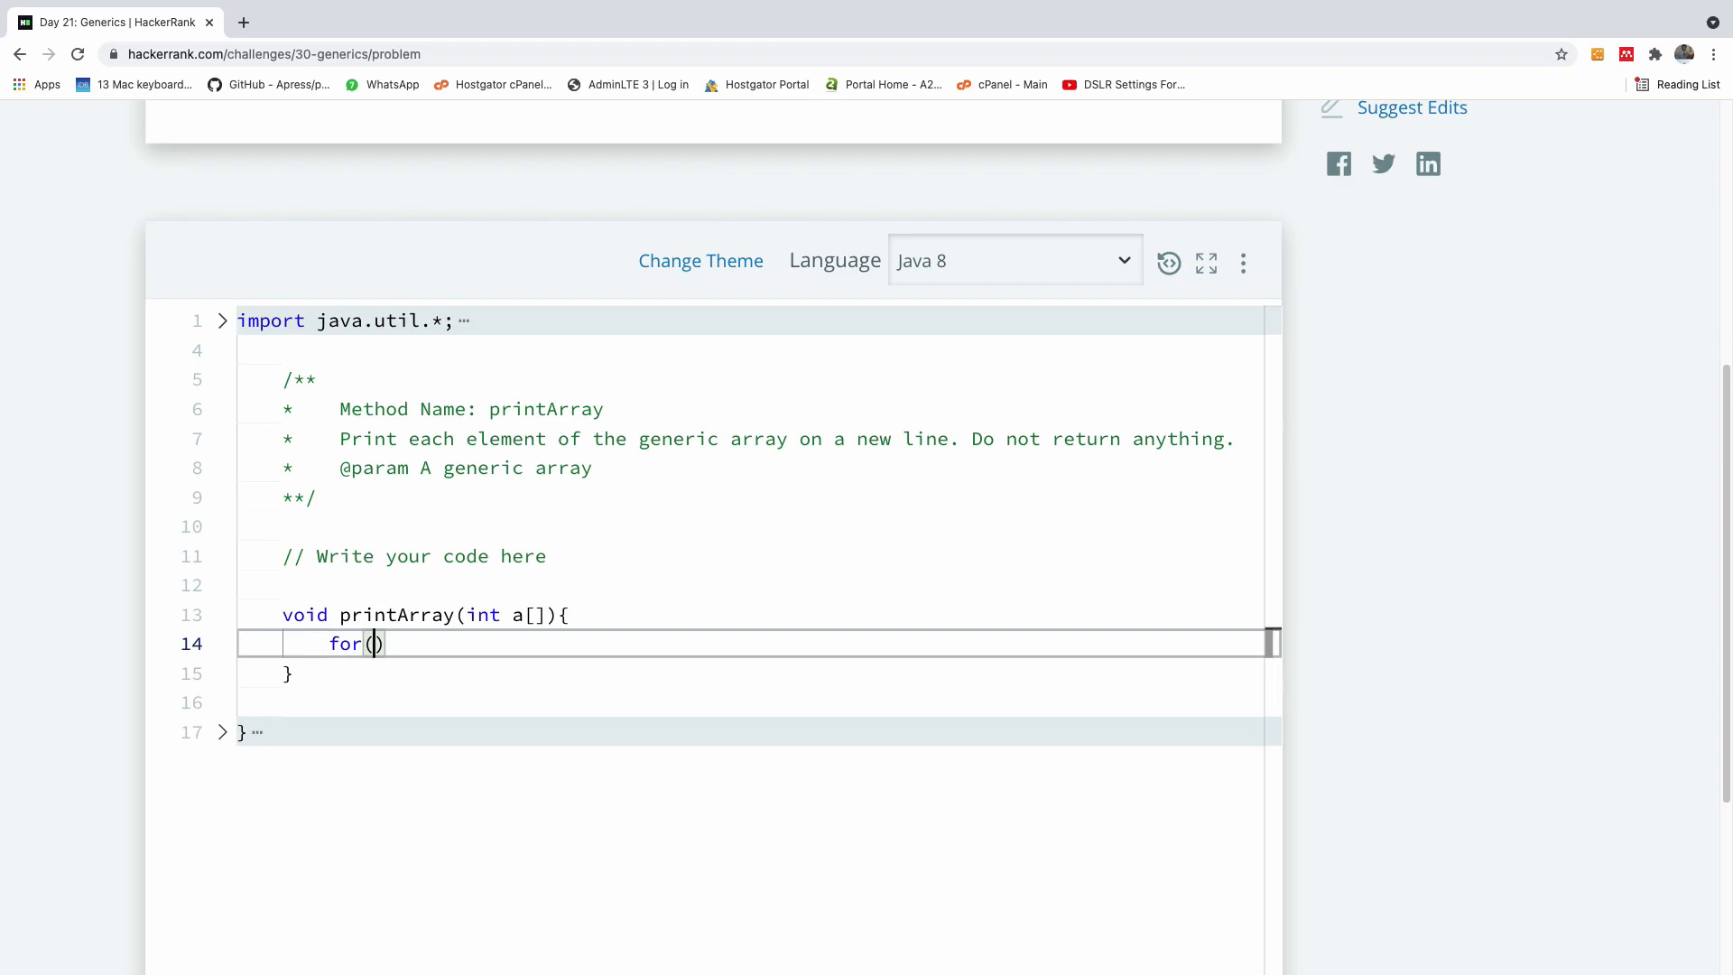
text(int elem: a)
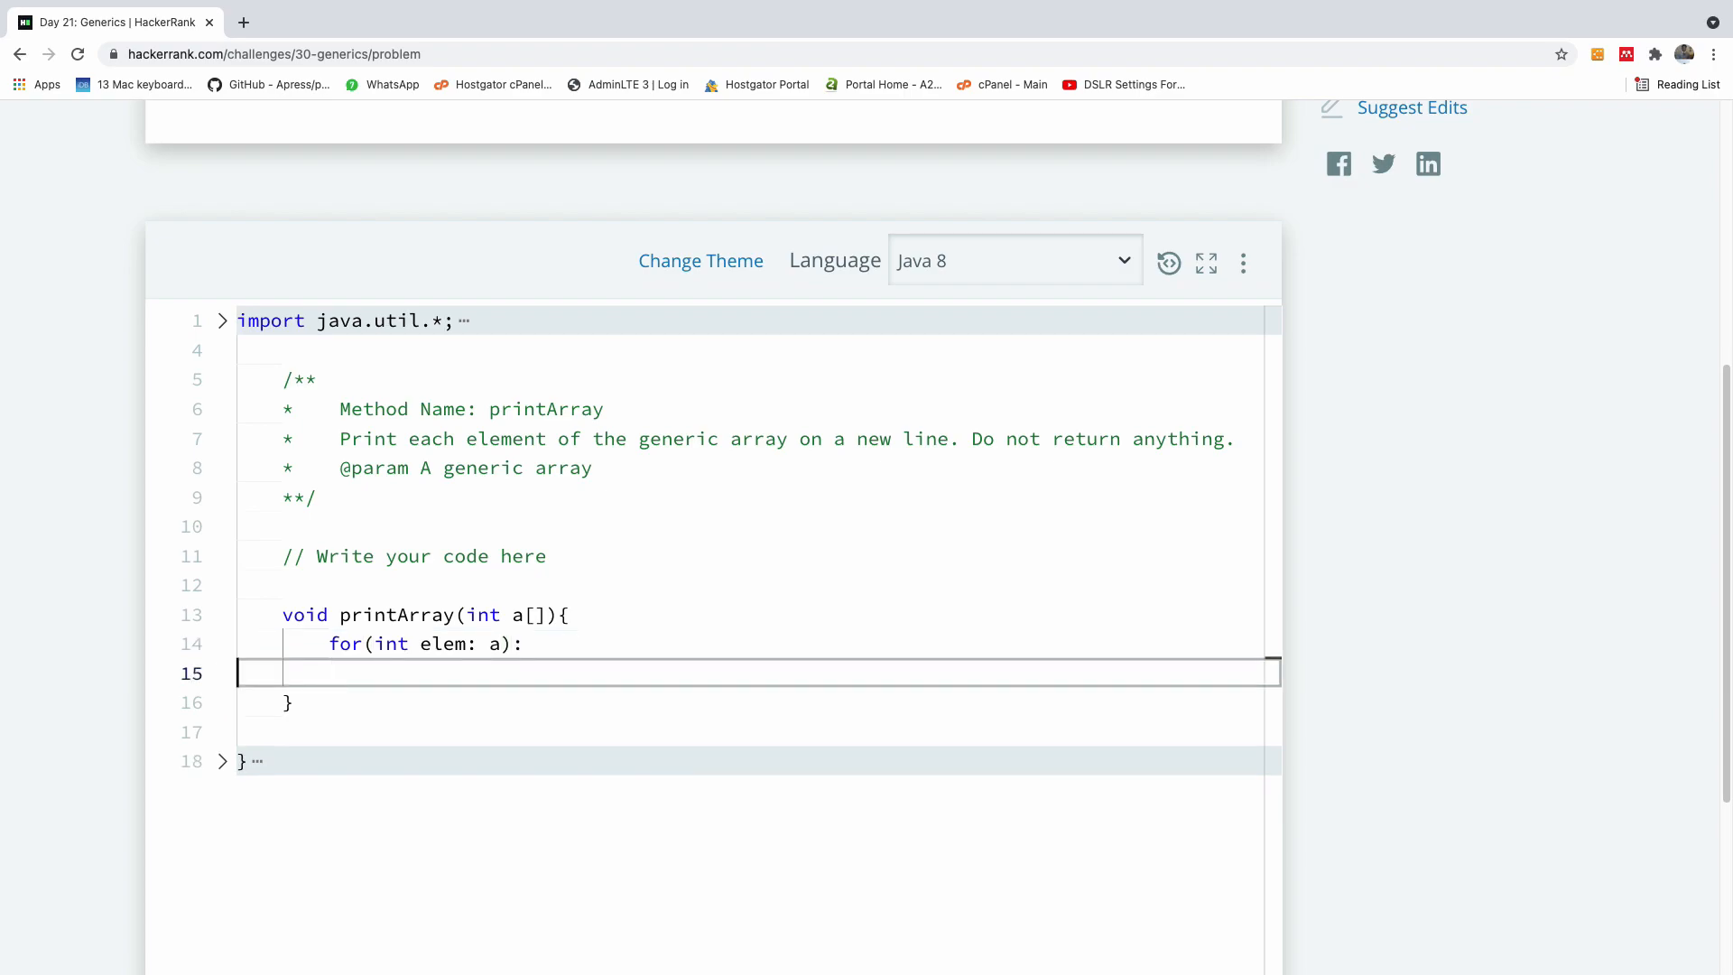
text({)
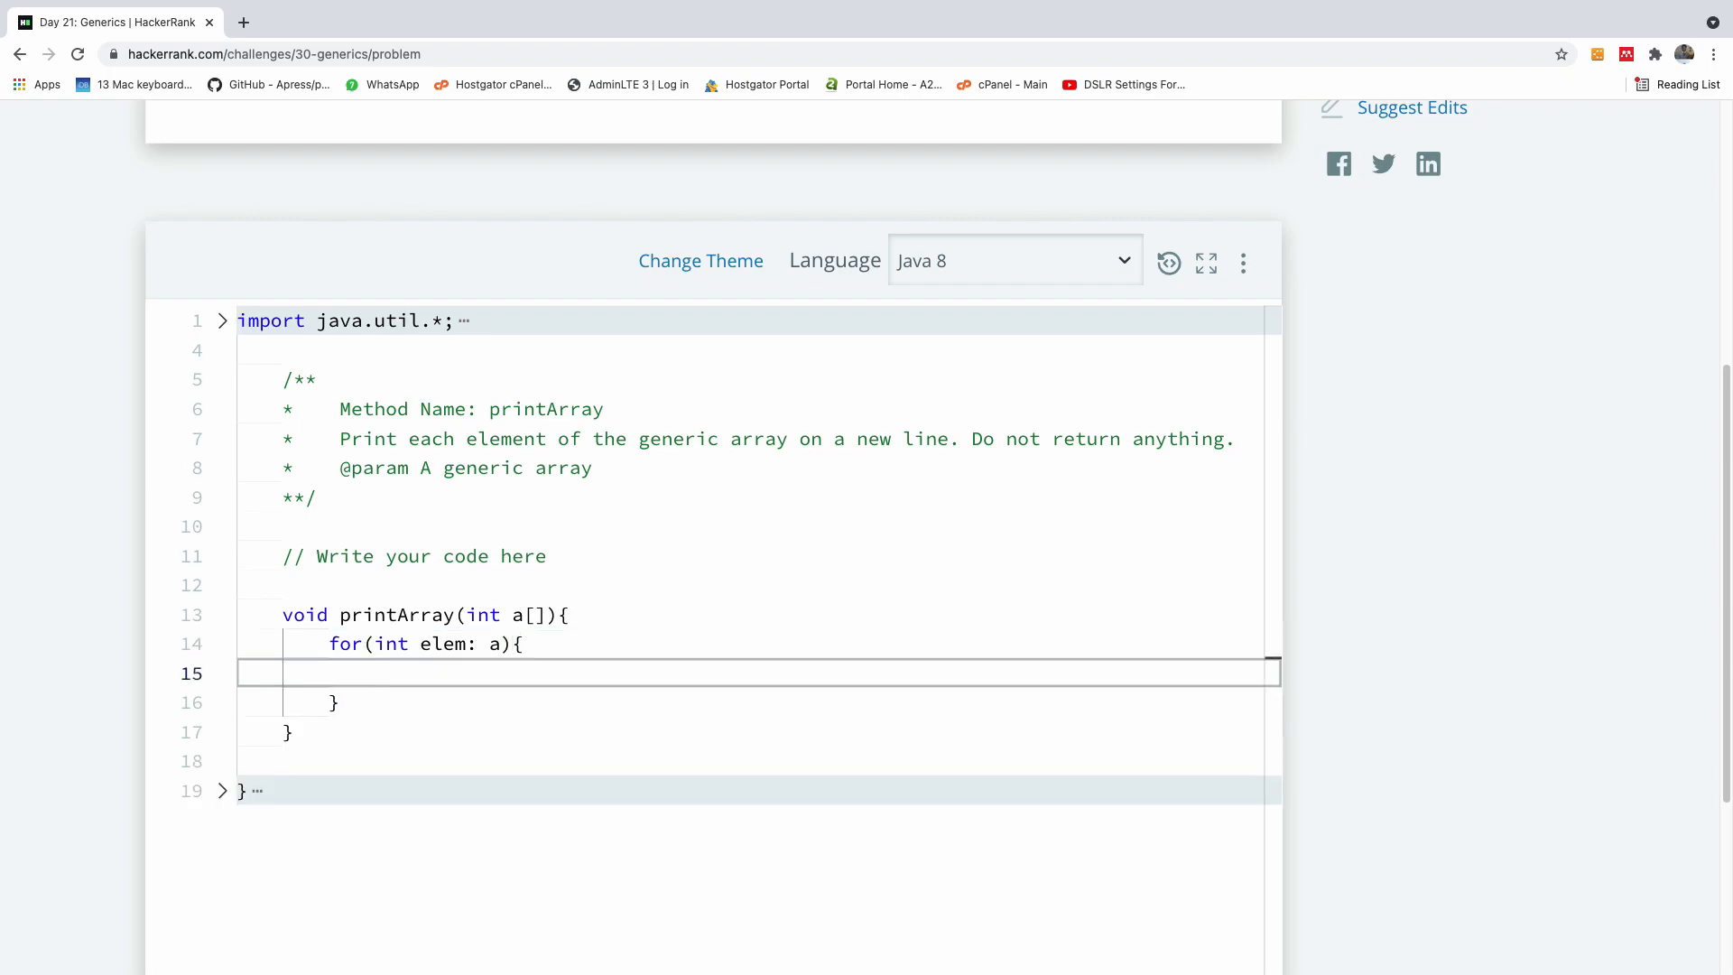
text(Syste.)
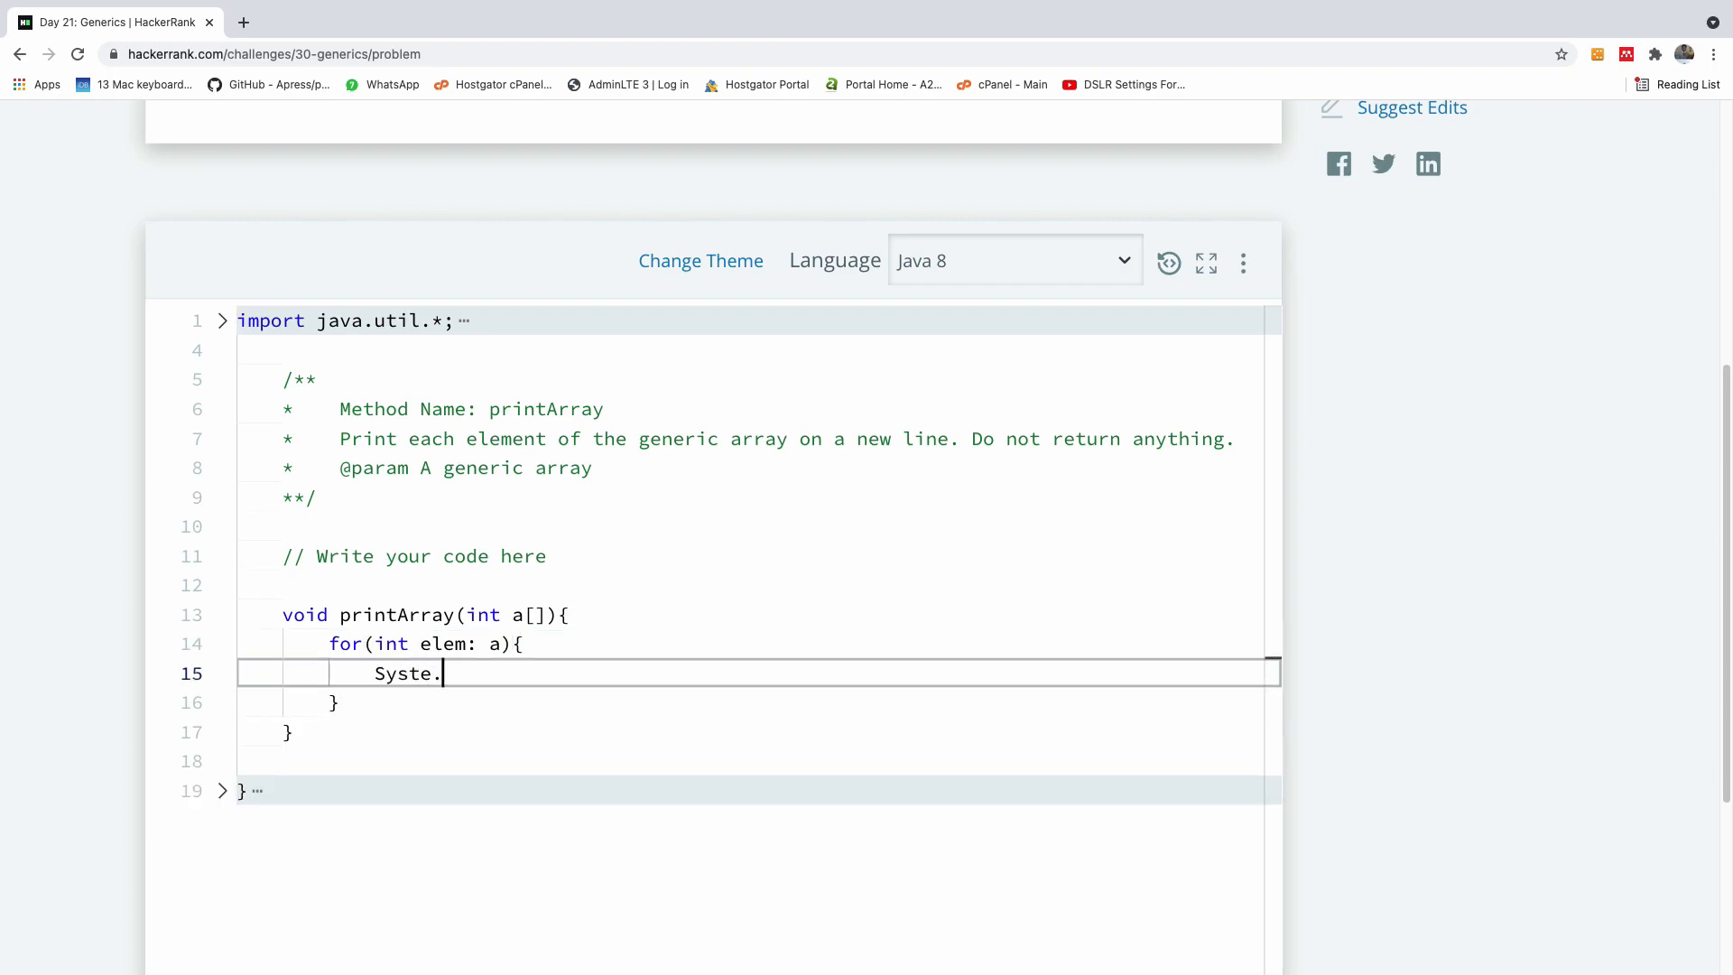
text(m.out.)
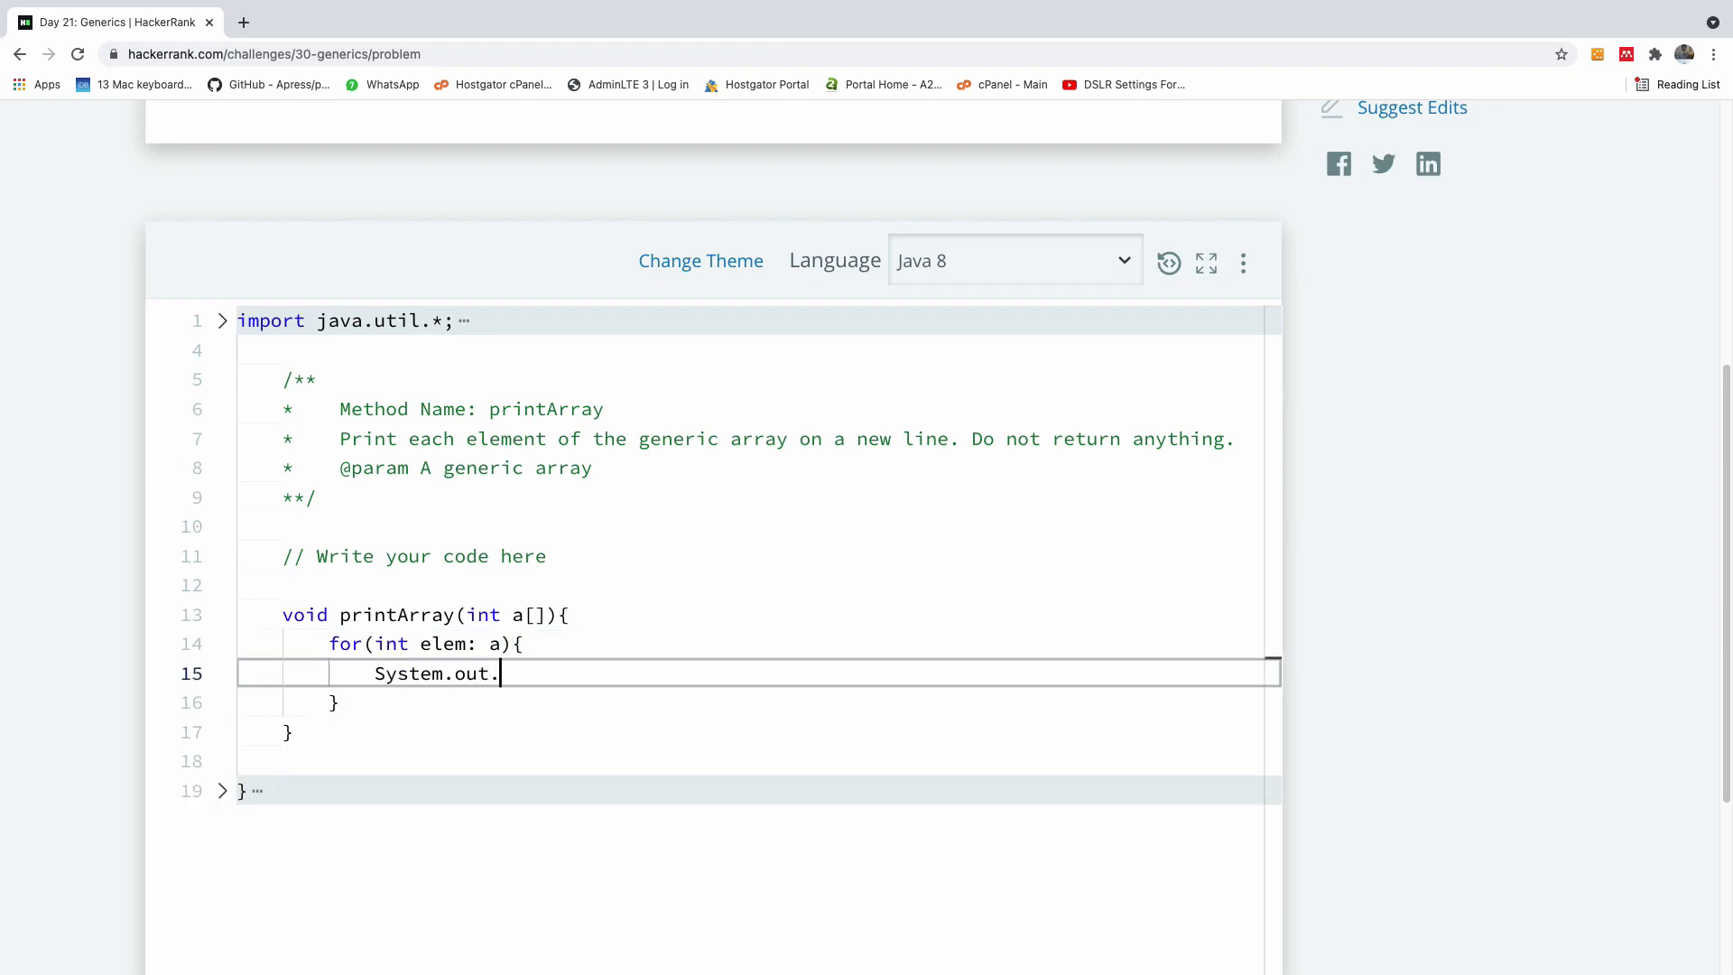
text(println(a))
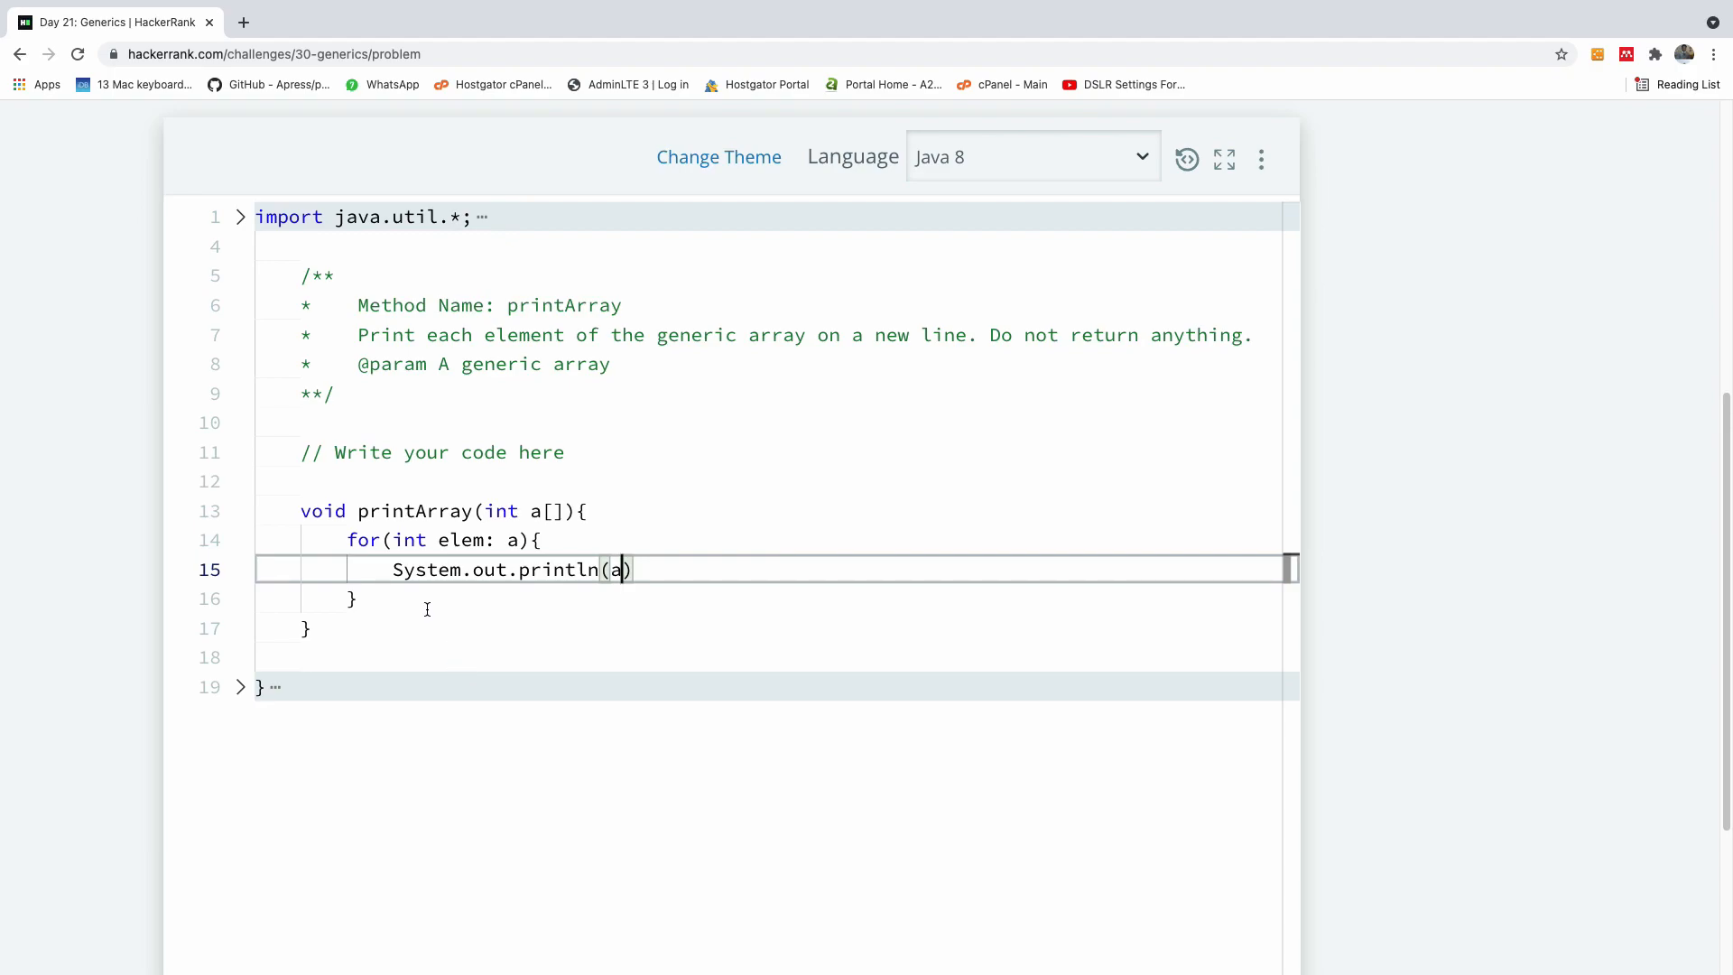
mouse_move(520, 653)
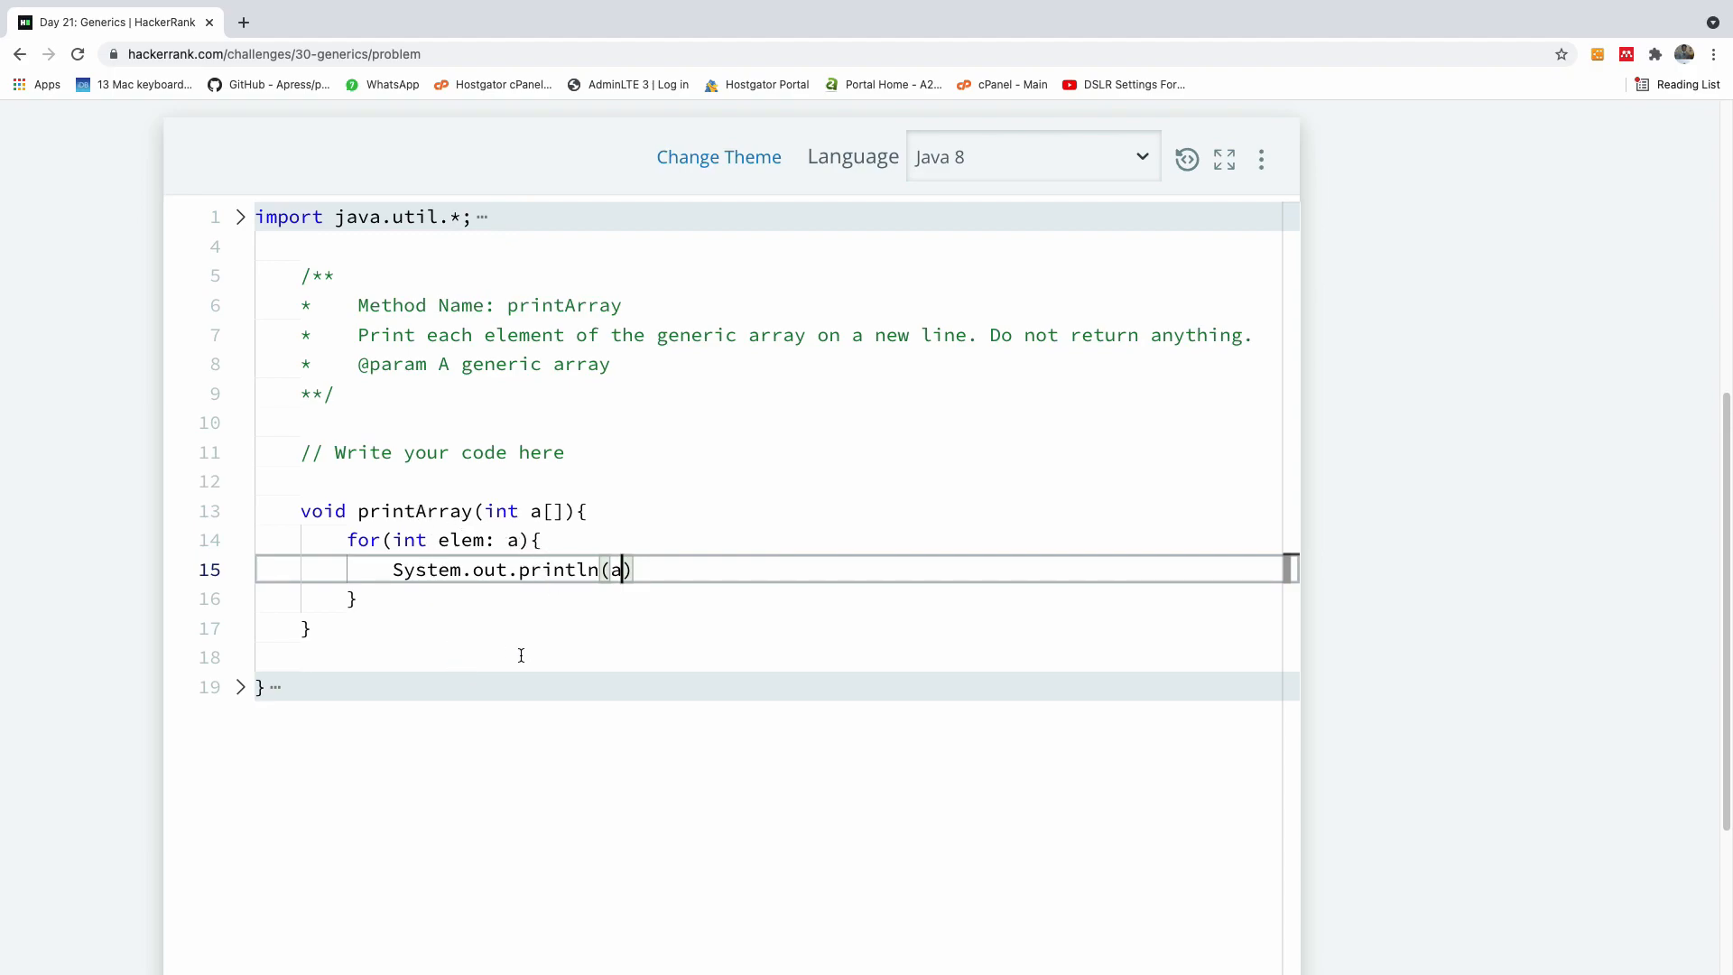
mouse_move(493, 647)
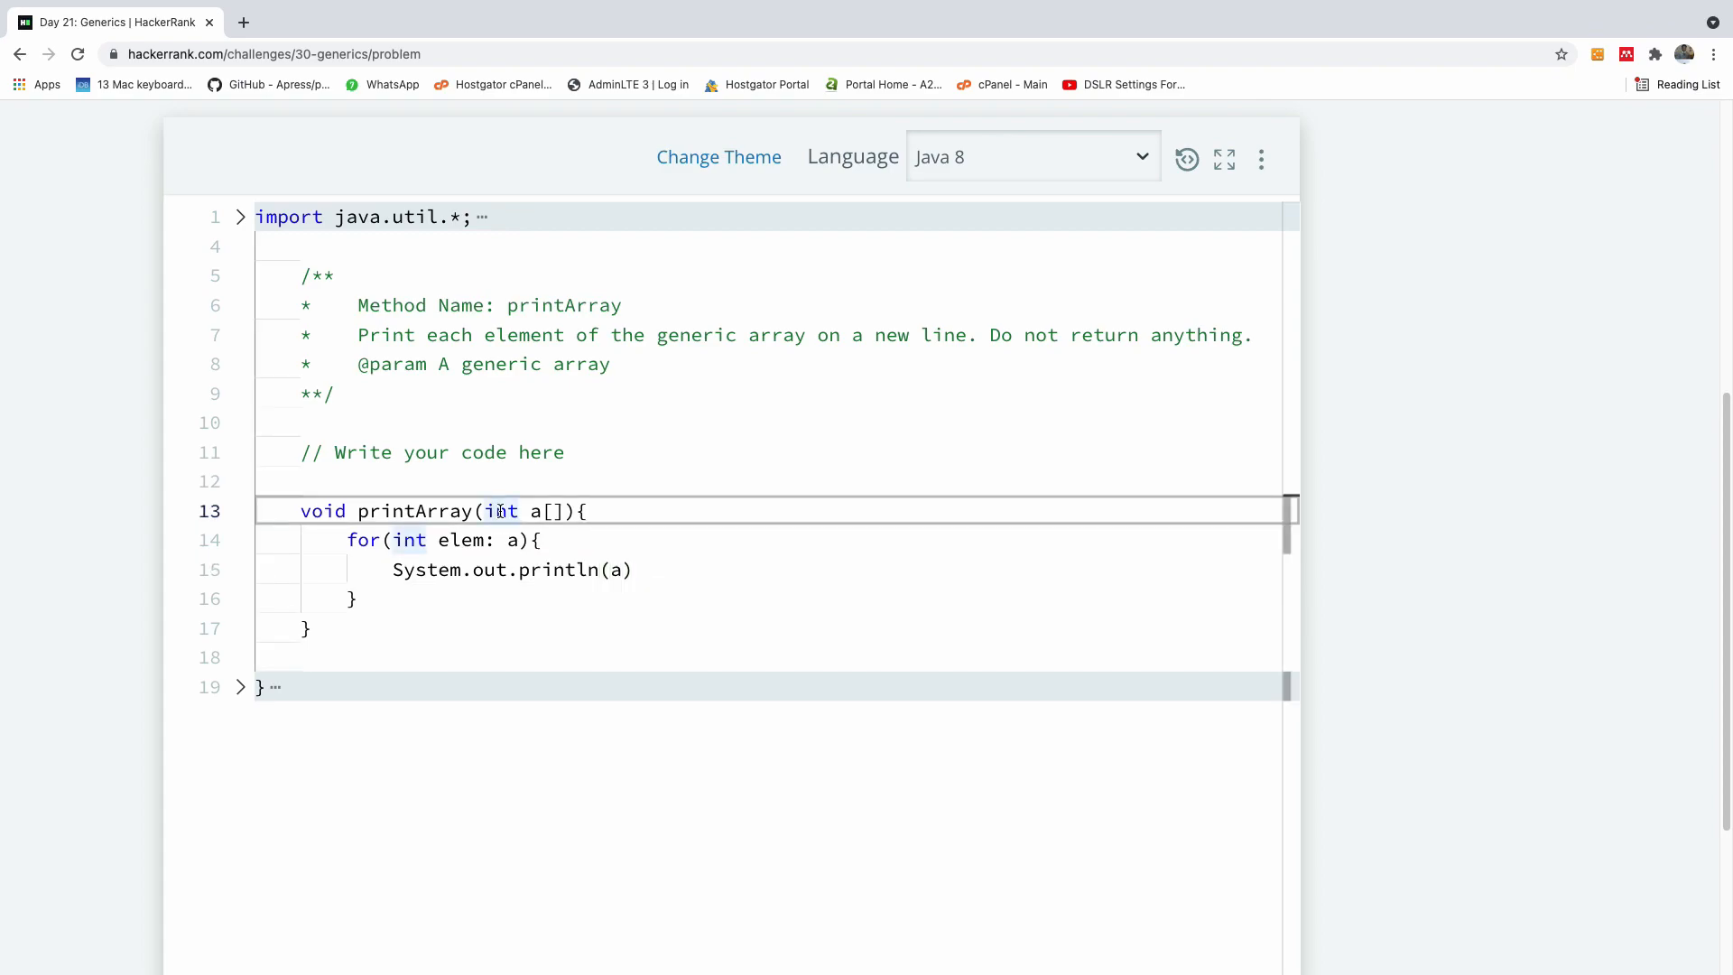
Replace both int types with T and end the println line with a semicolon.
double_click(500, 510)
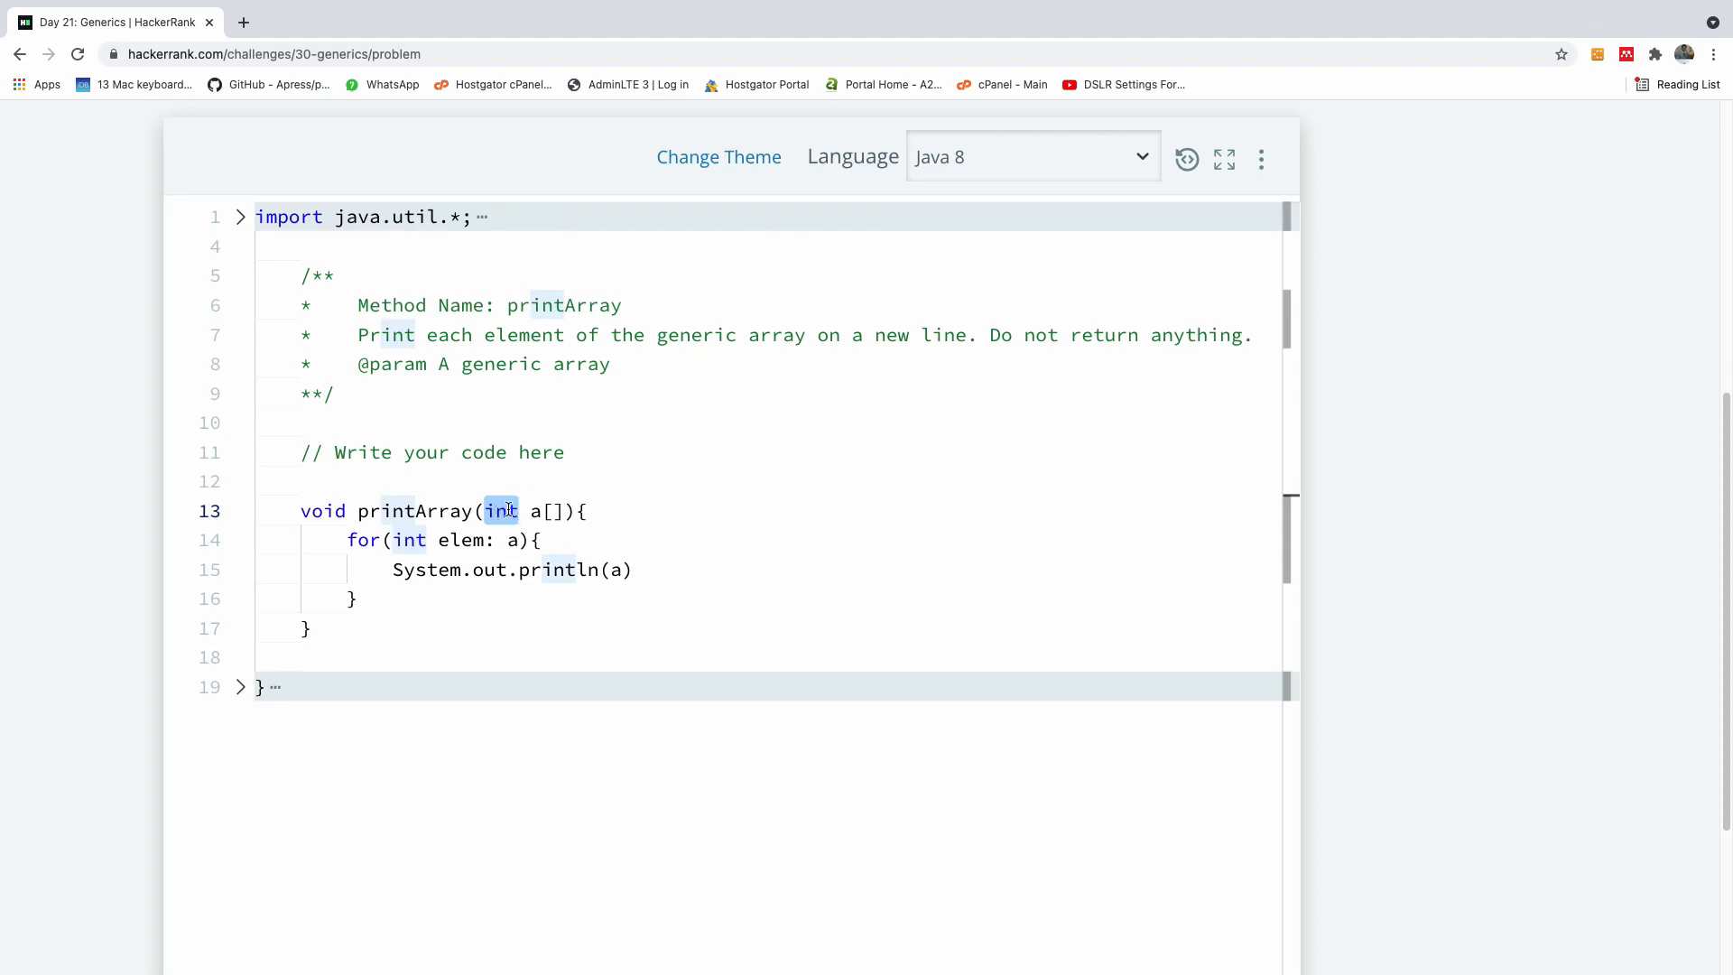
text(T)
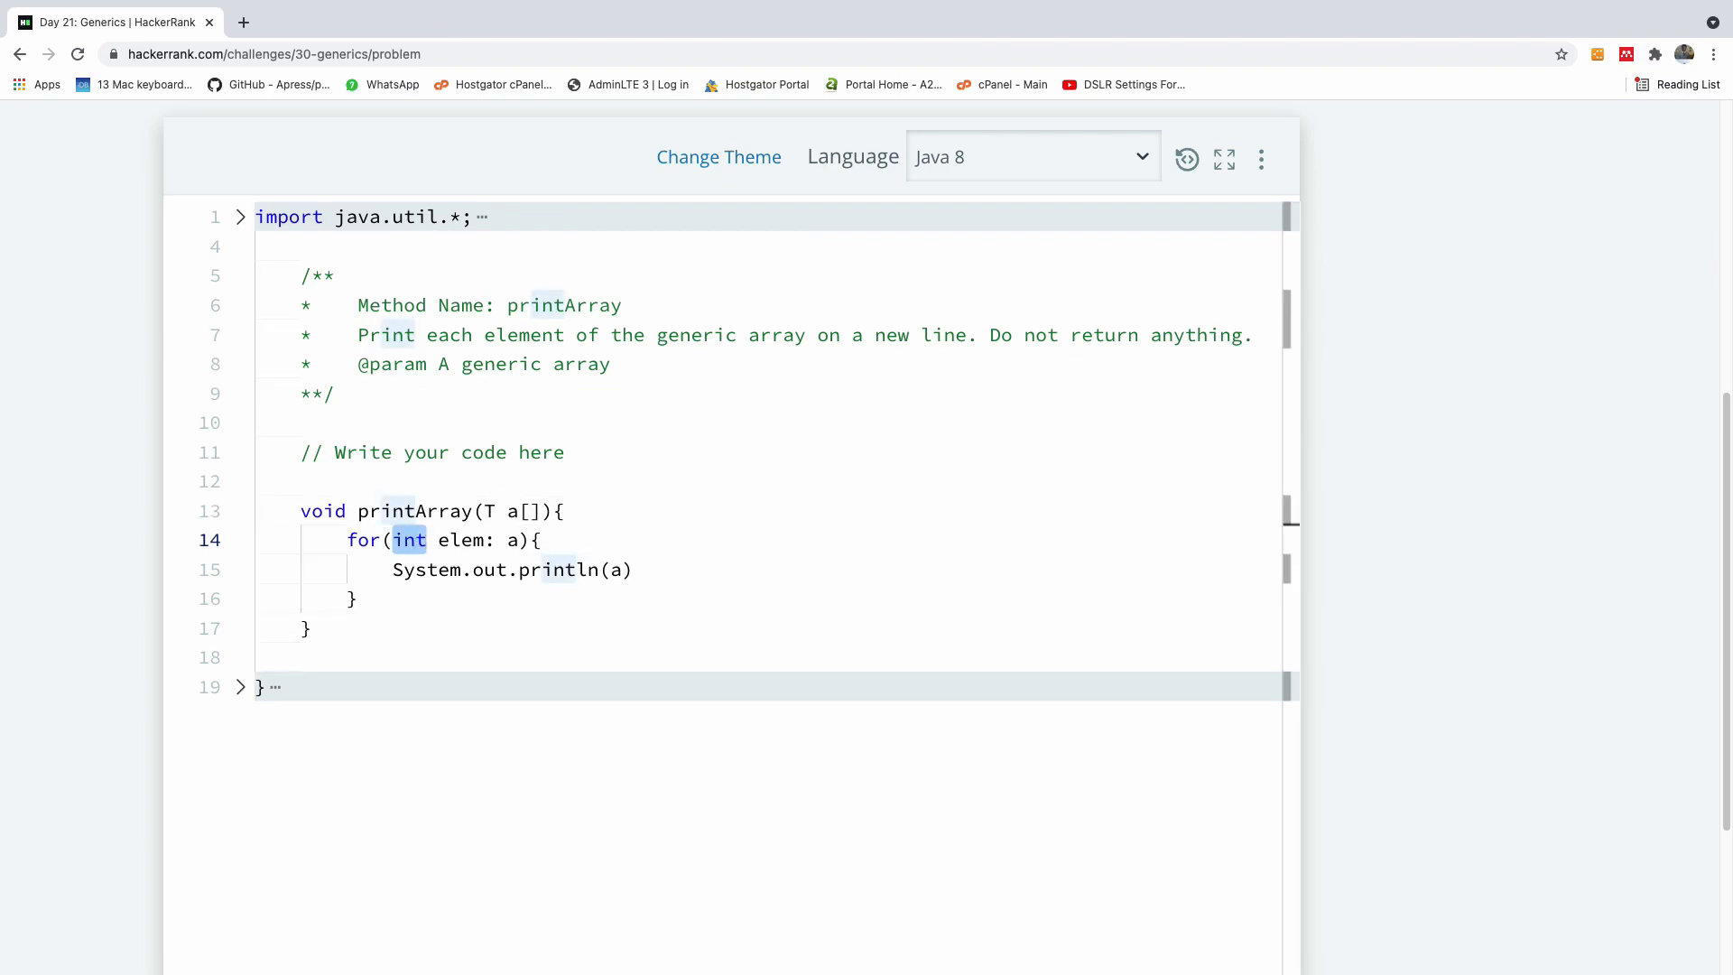
text(T)
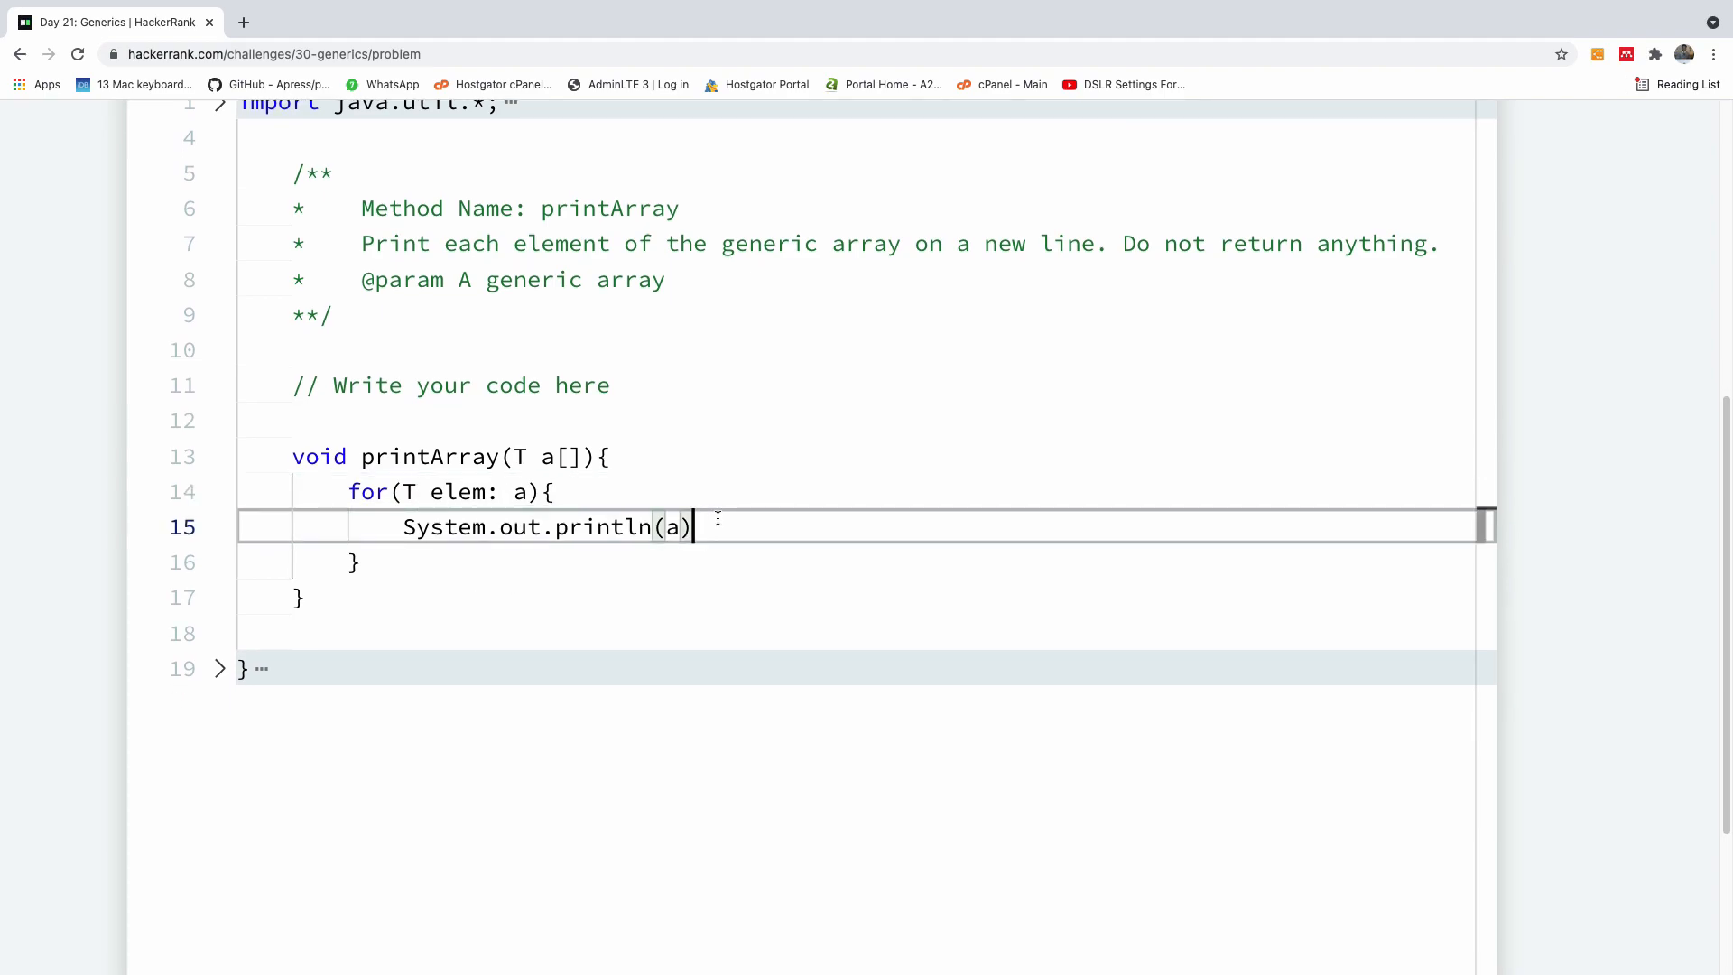
text(;)
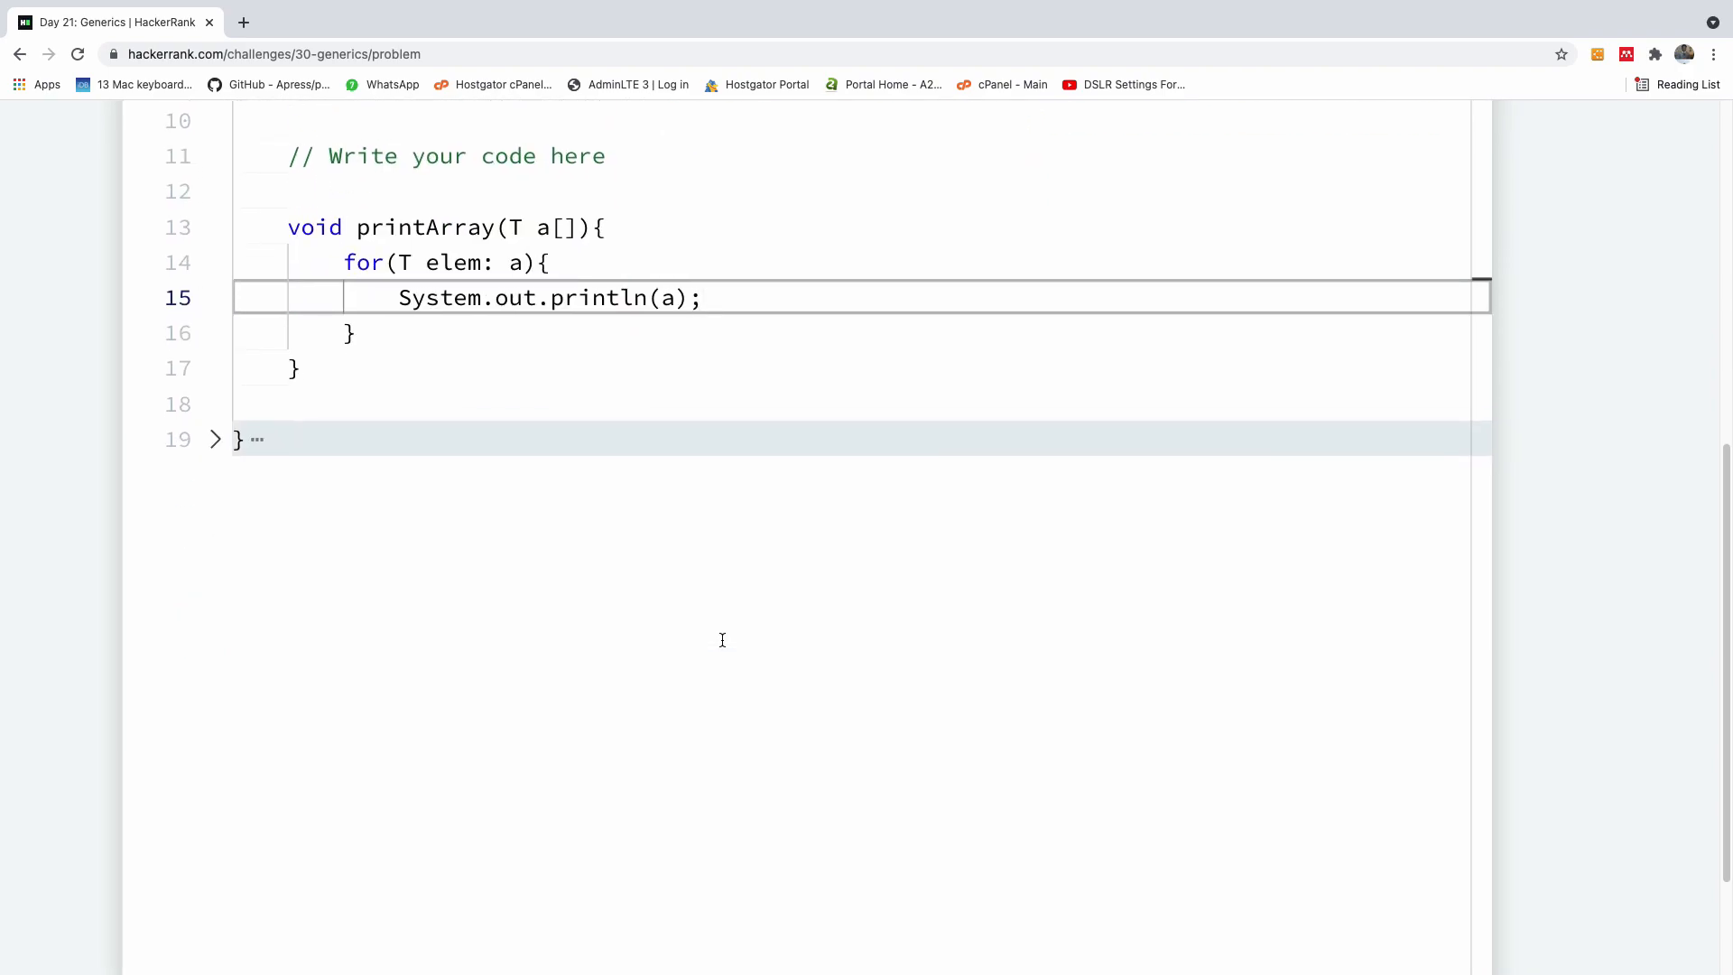
Change the println argument to elem and run the code so the sample test passes.
click(1376, 780)
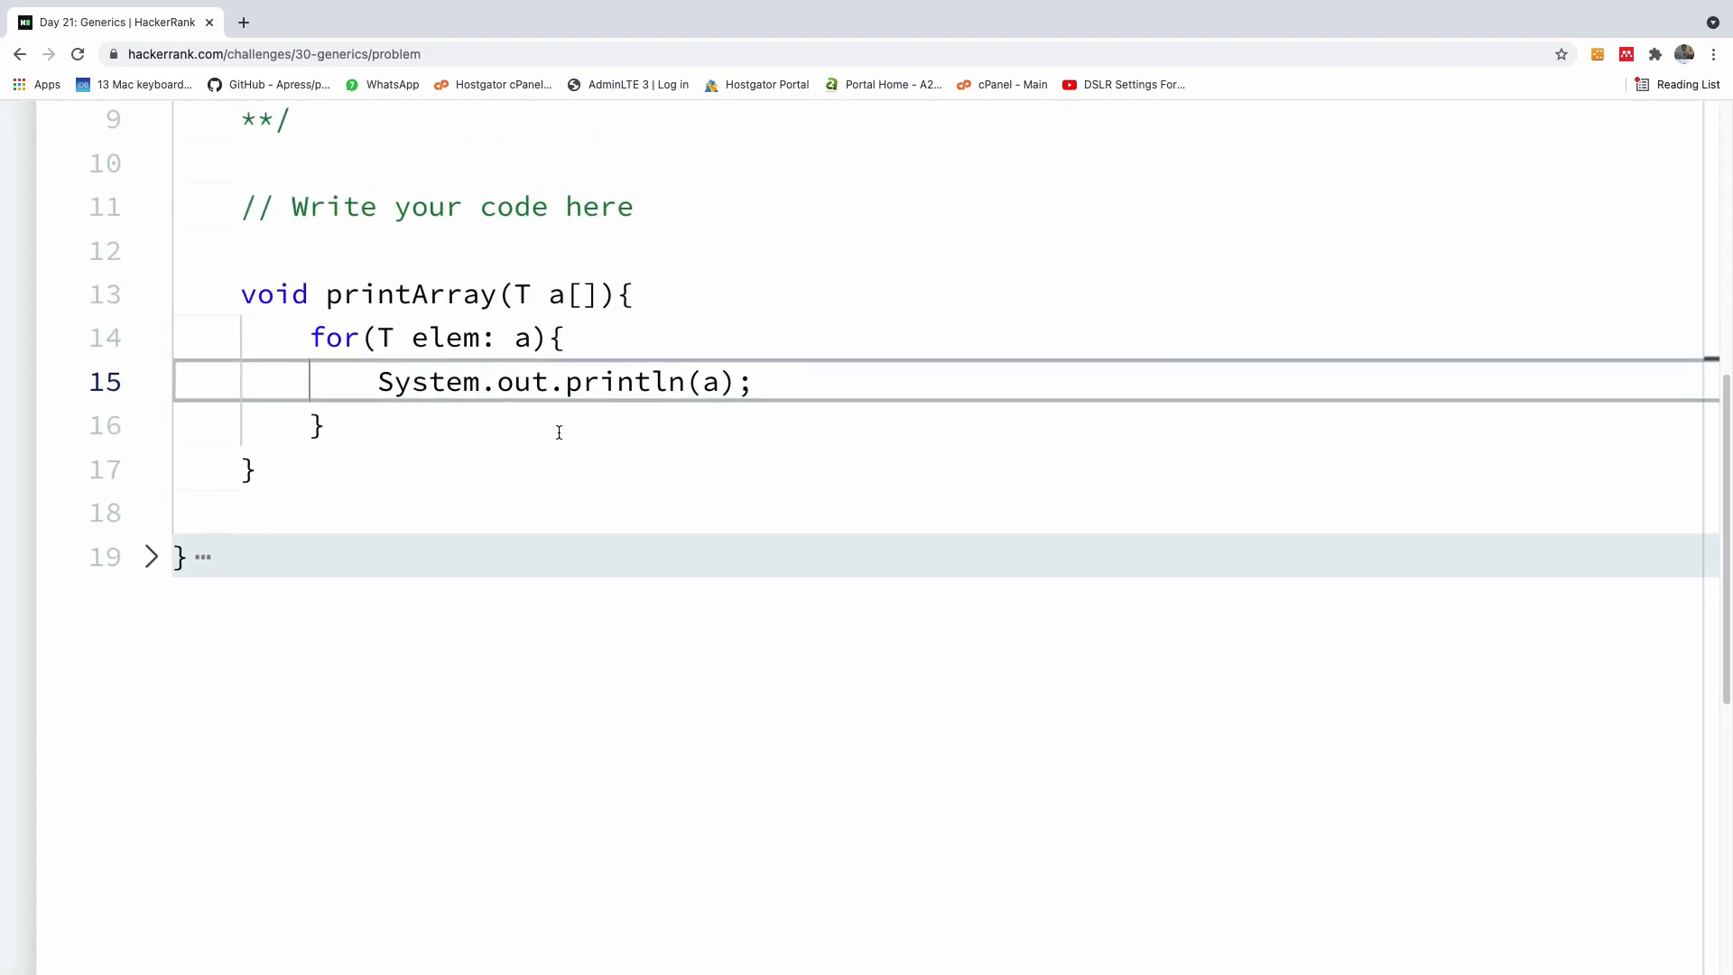
double_click(711, 381)
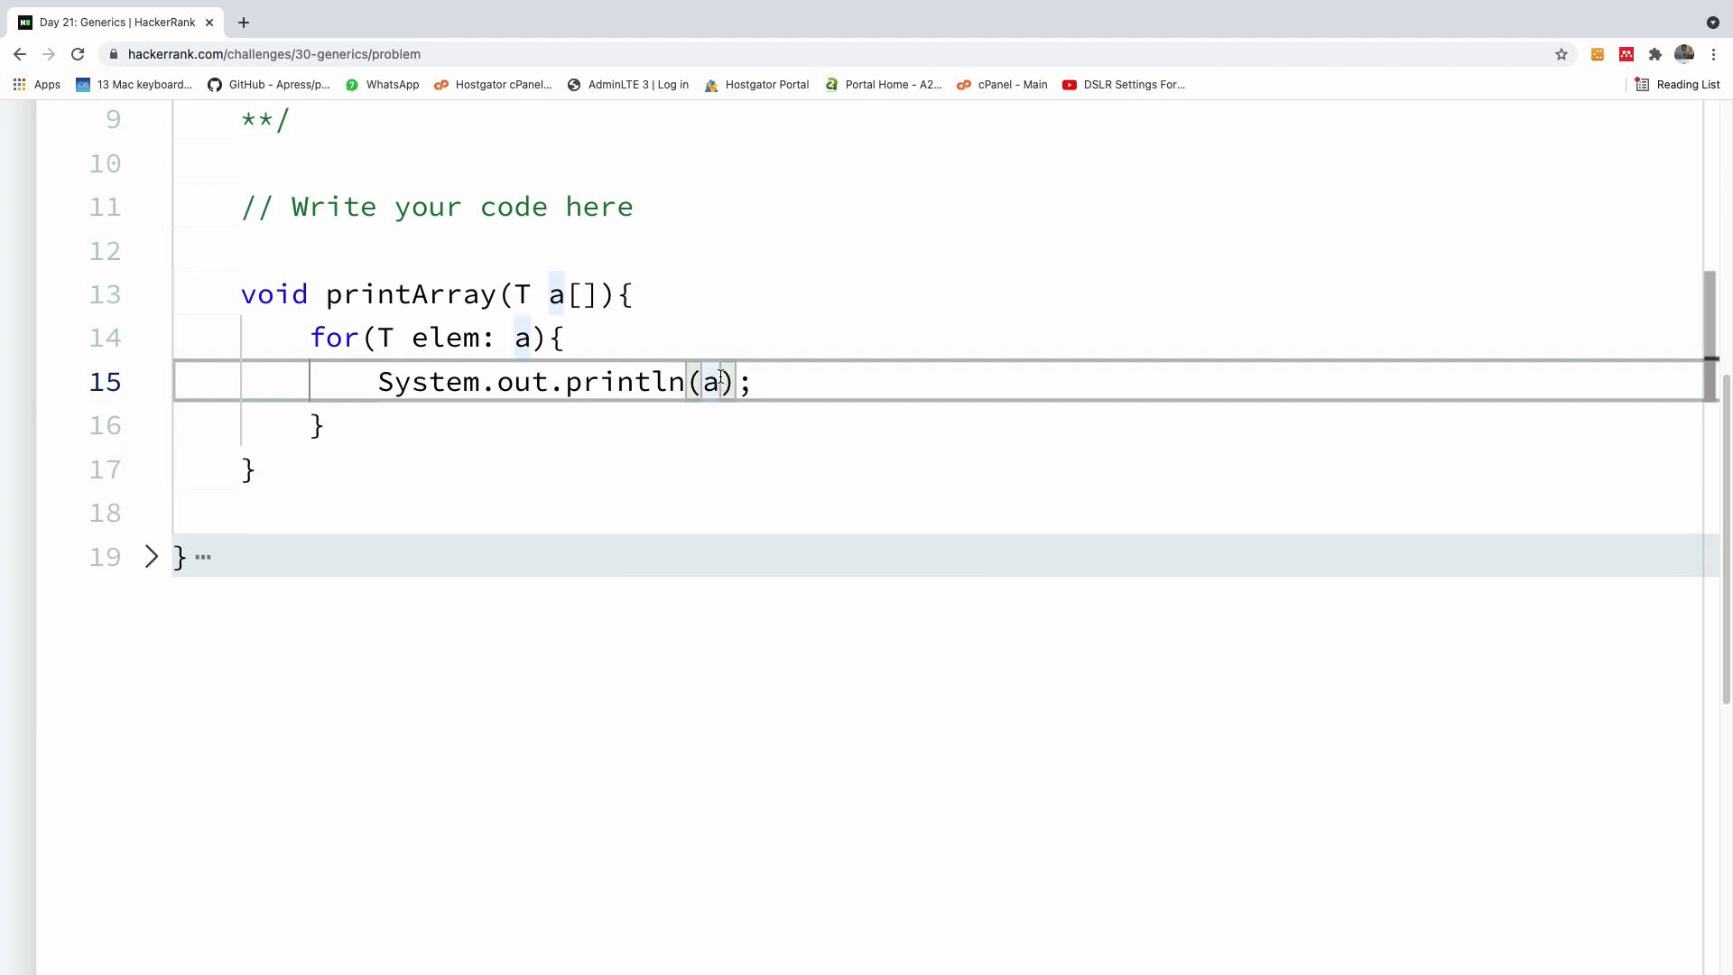
text(elem)
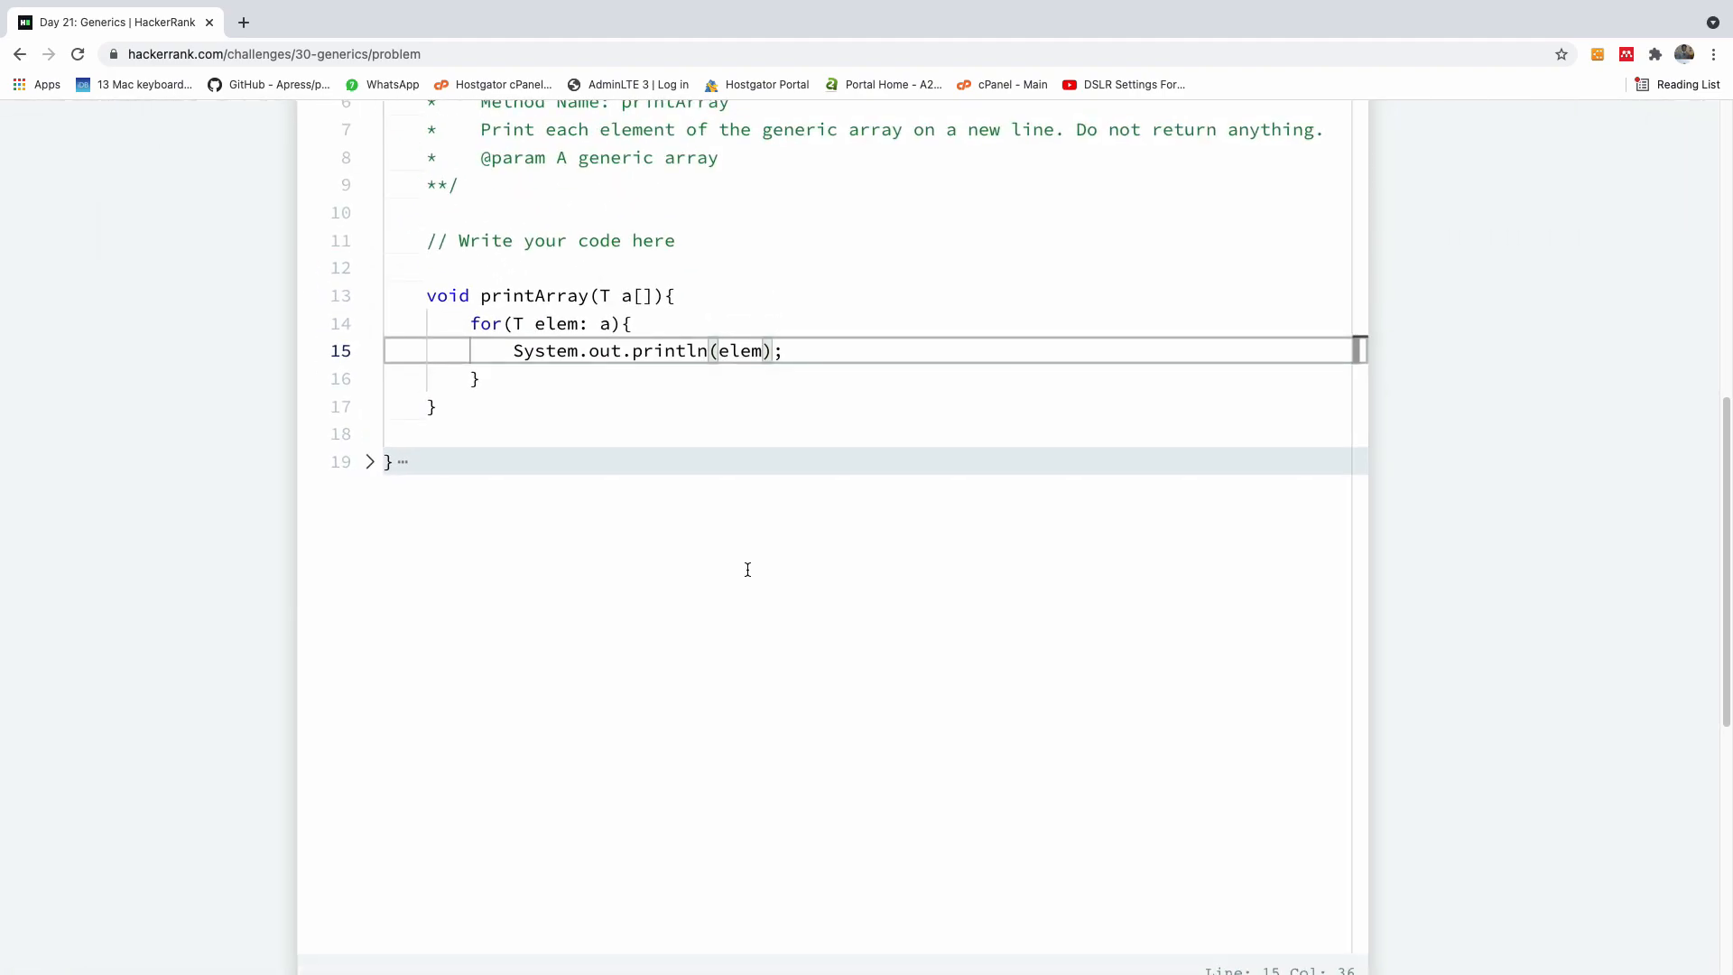
click(1116, 623)
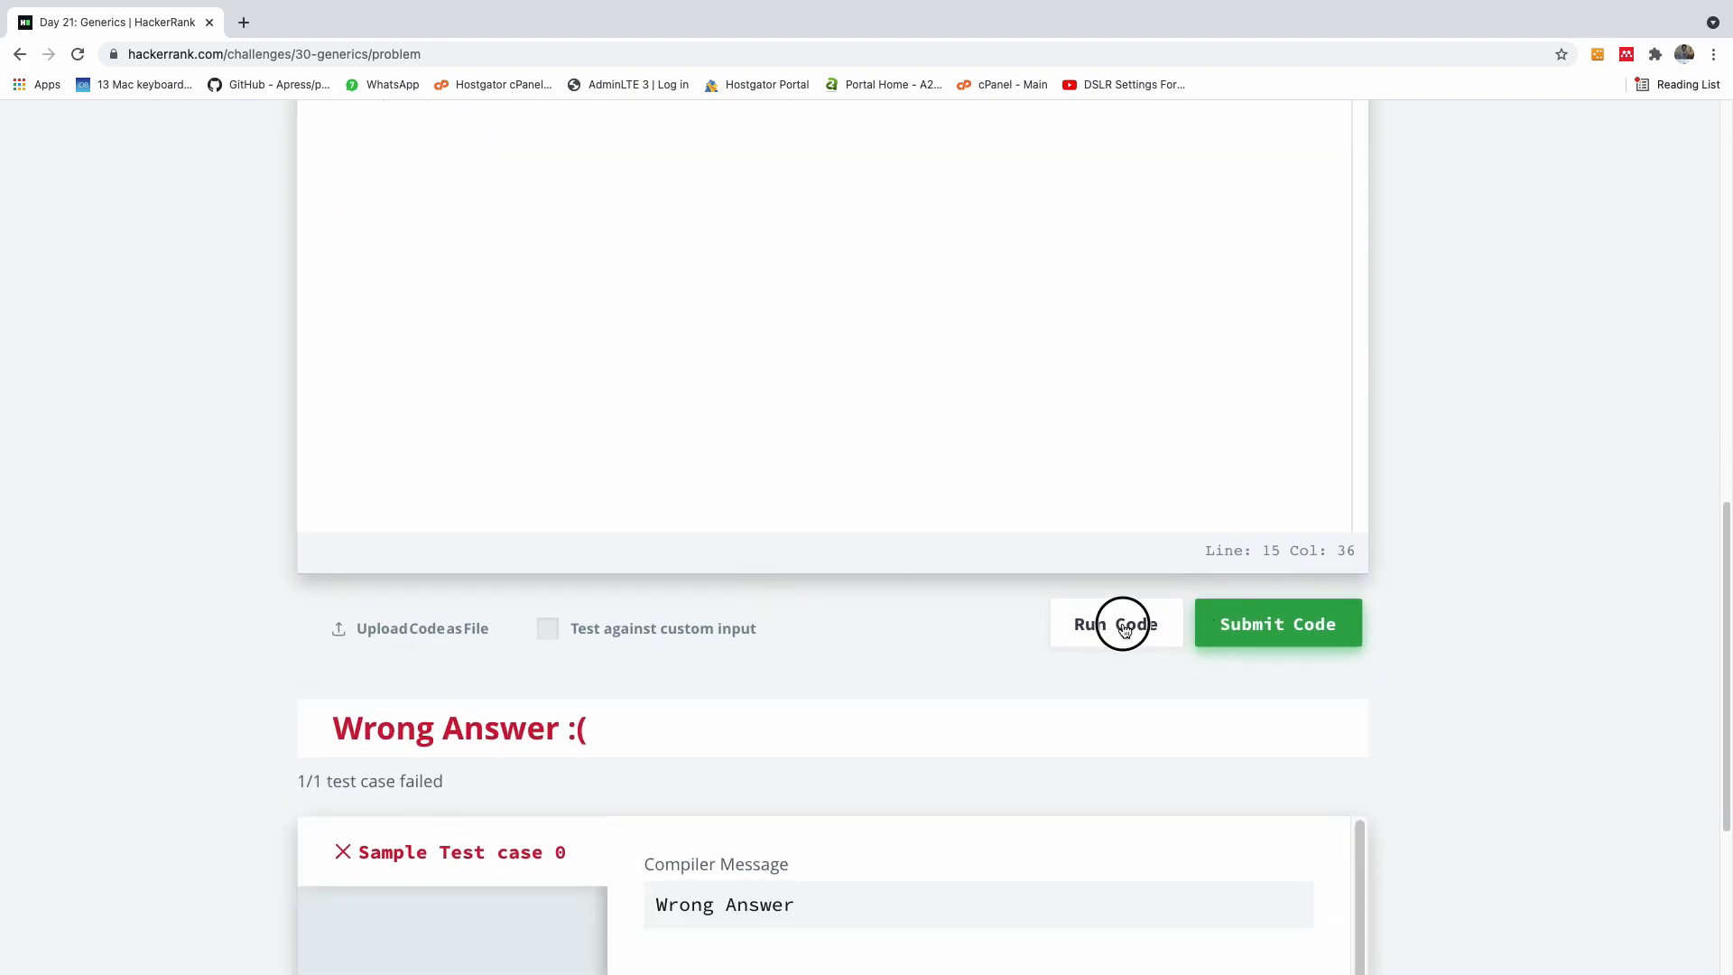
click(1116, 622)
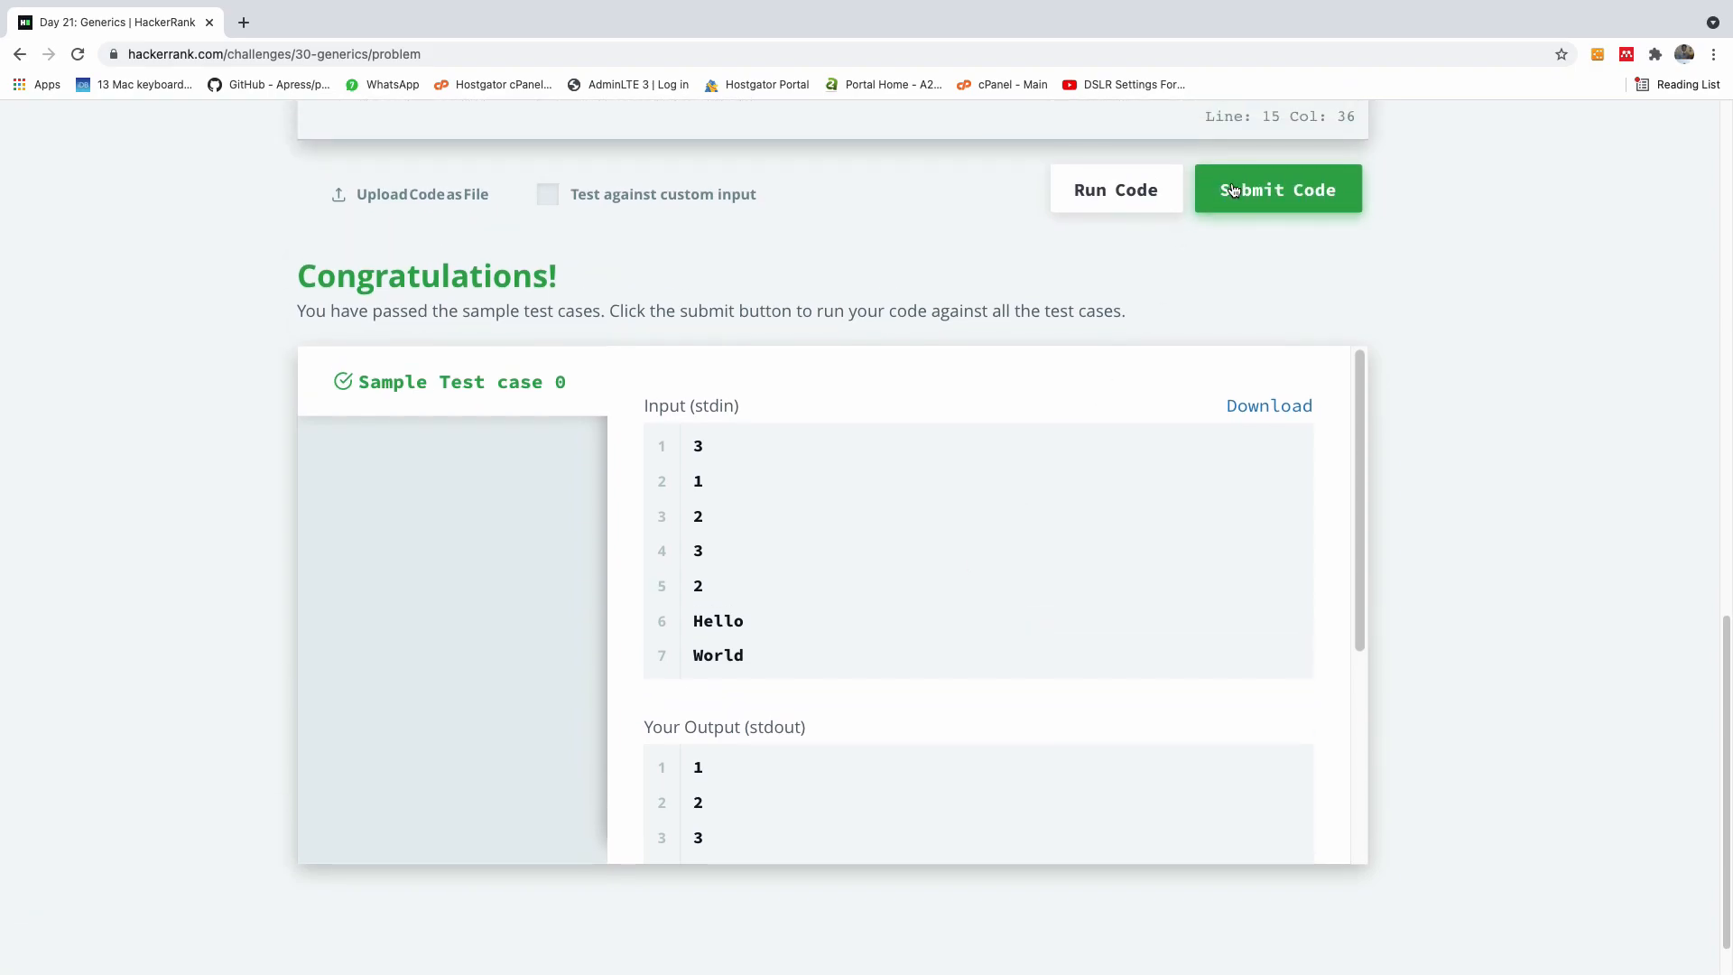
Submit the solution so Test case 0 and Test case 1 both show Success.
click(1276, 187)
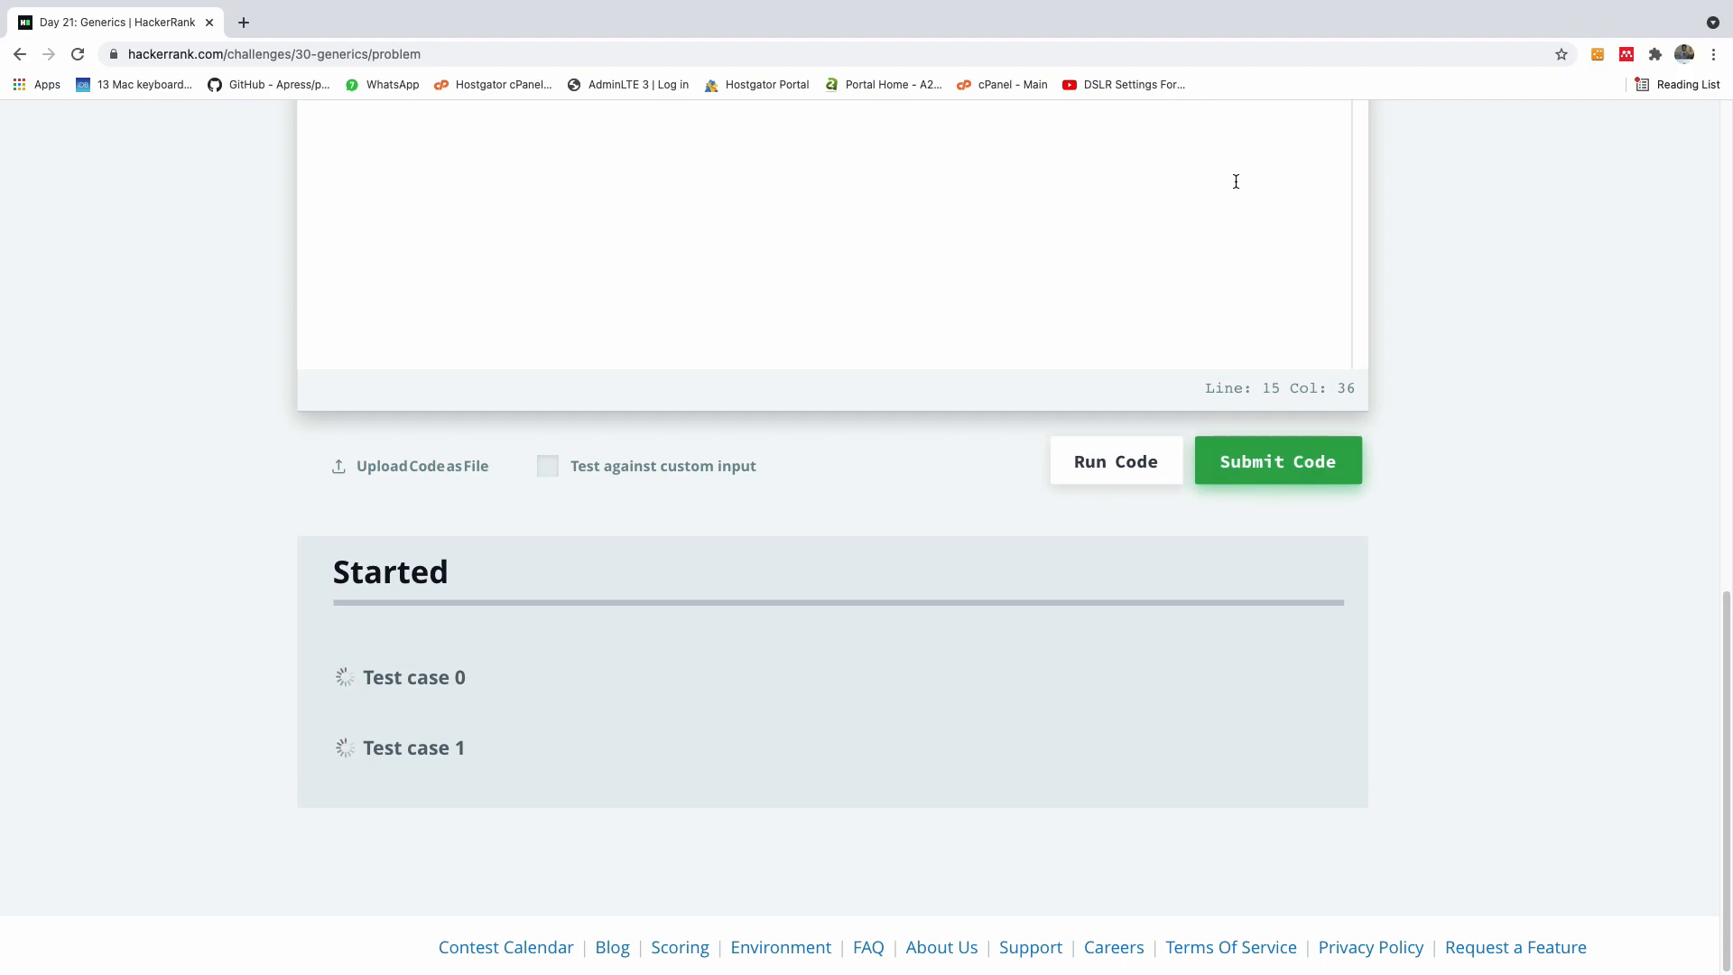
click(1277, 460)
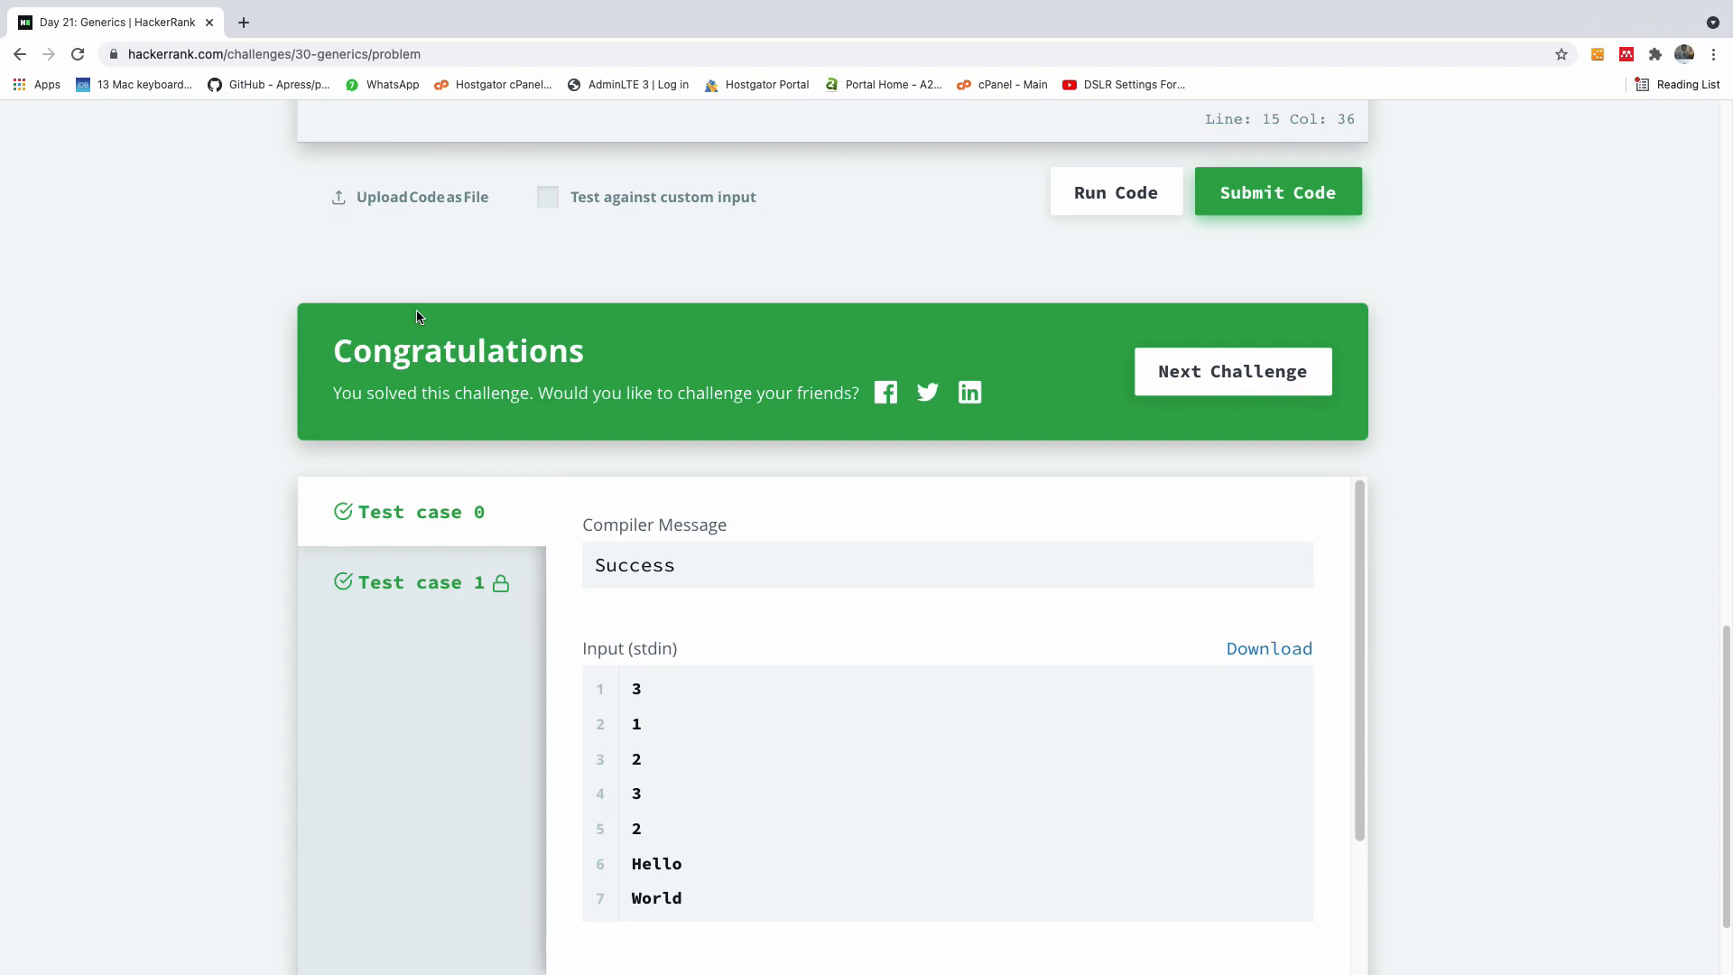
mouse_move(410, 371)
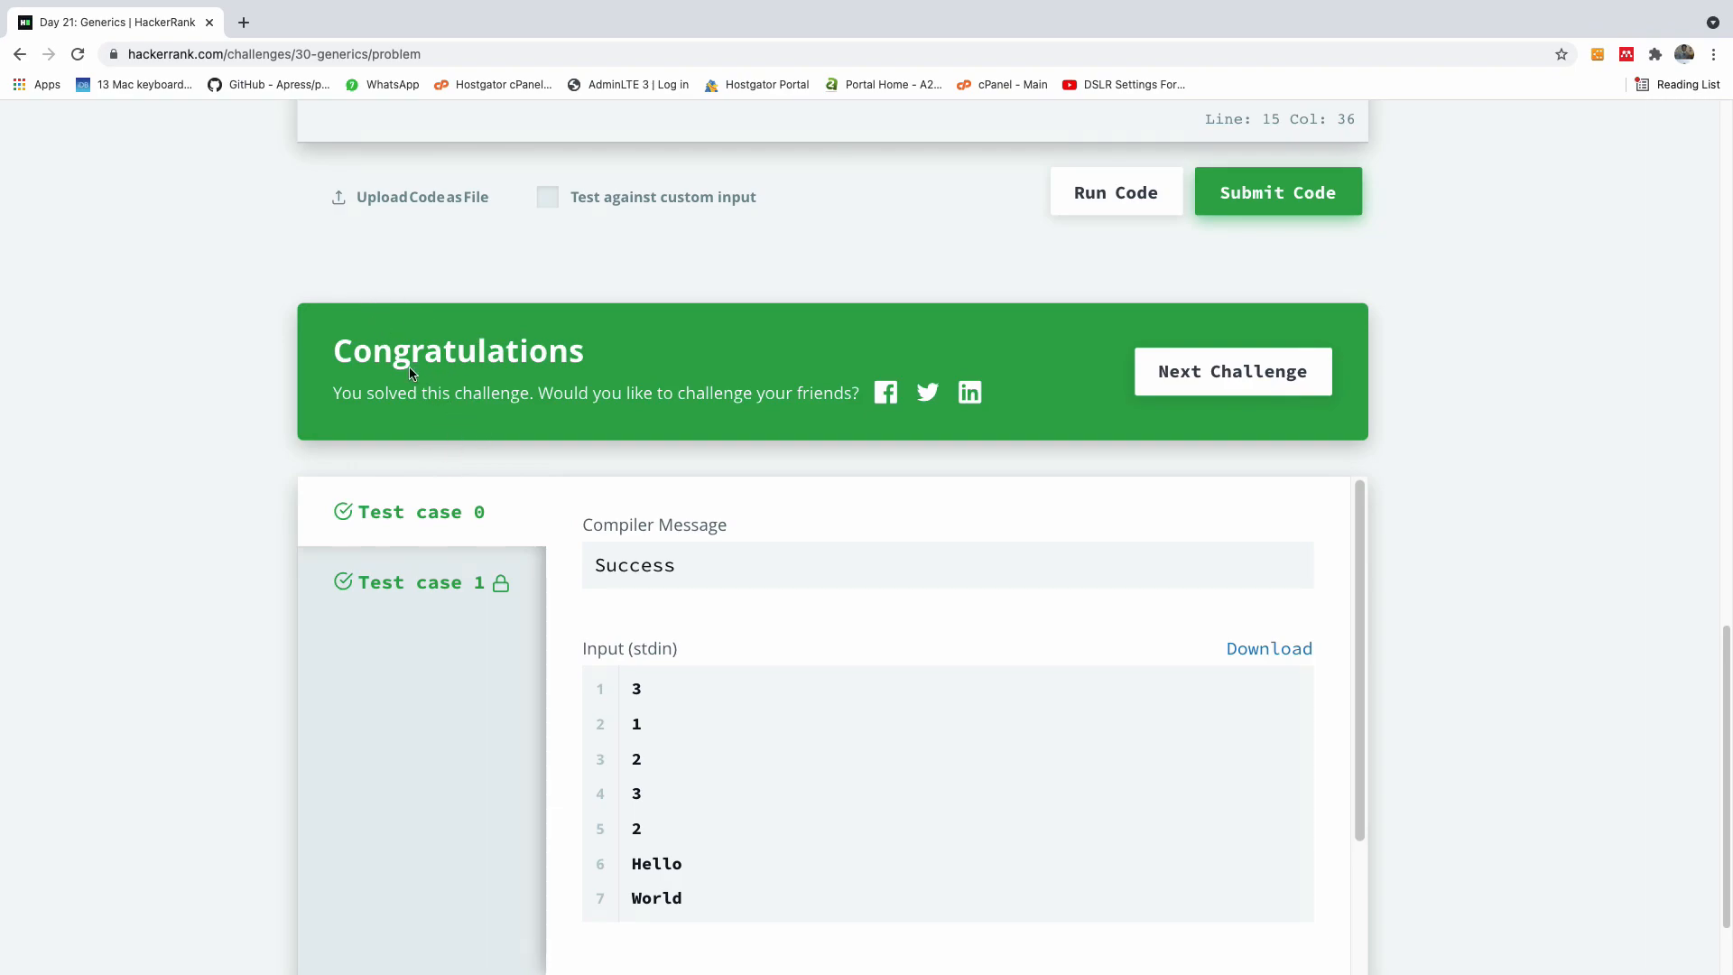
mouse_move(370, 482)
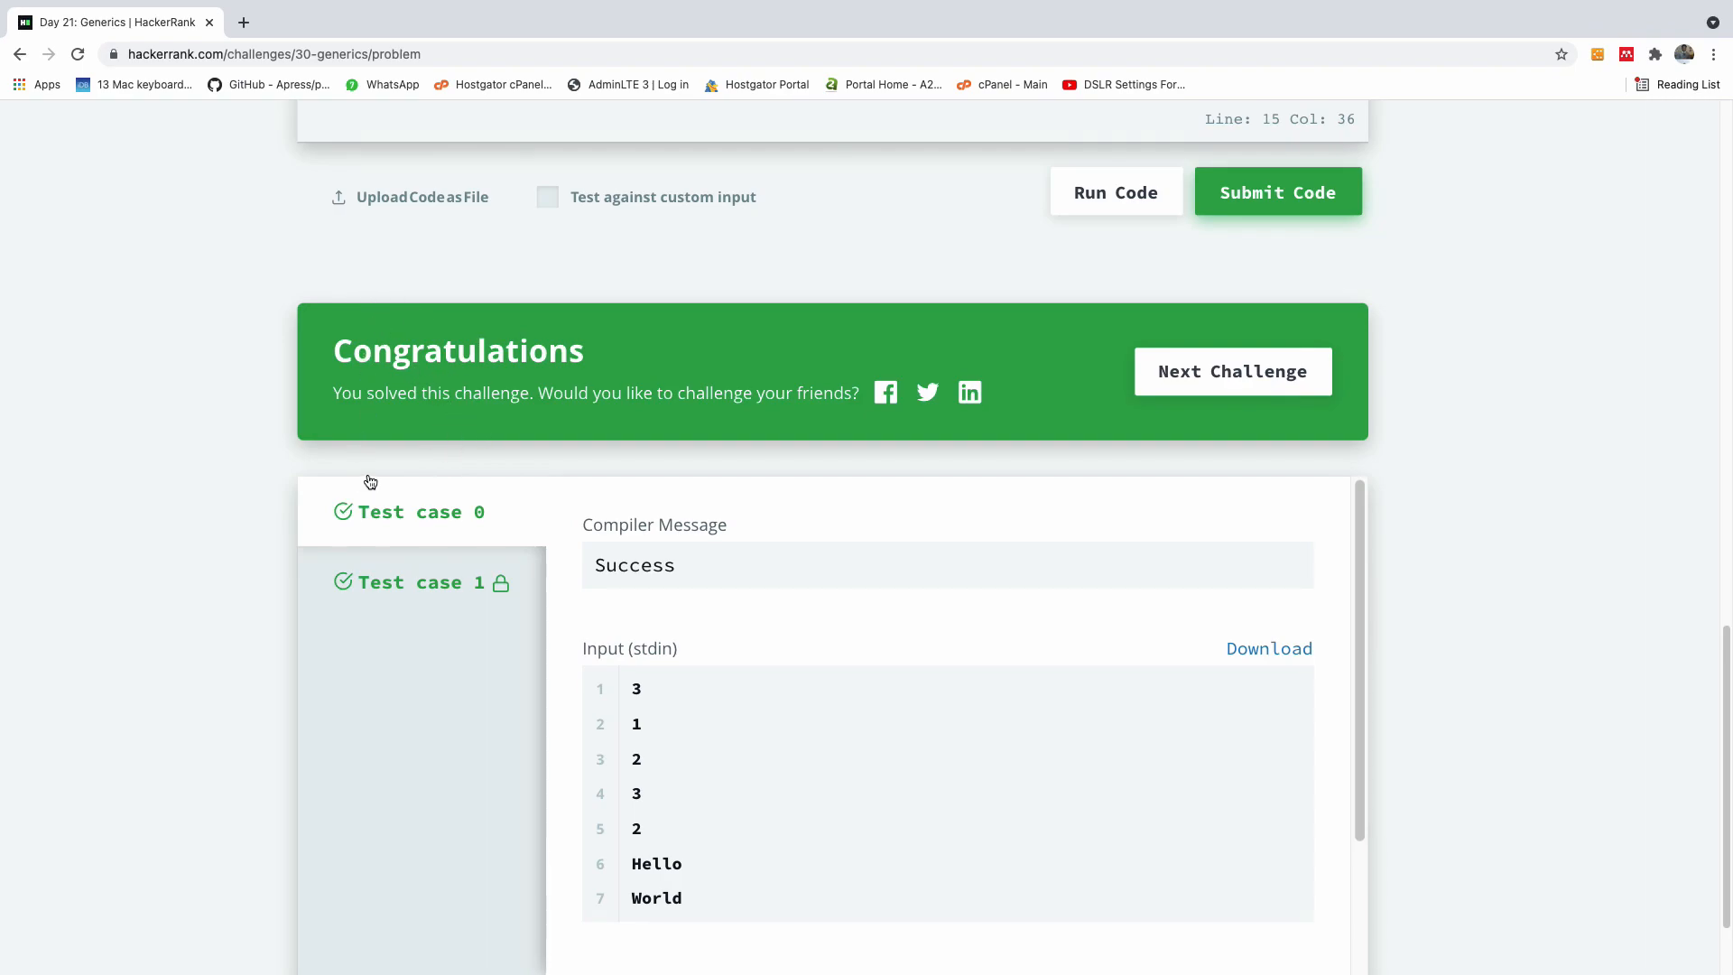